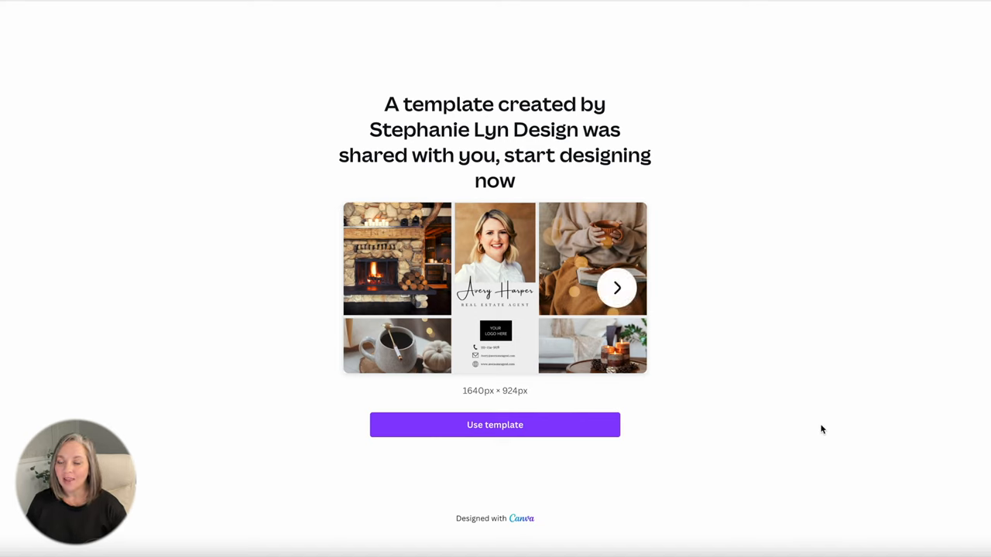
{"action": "mouse_move", "coordinate": [659, 471]}
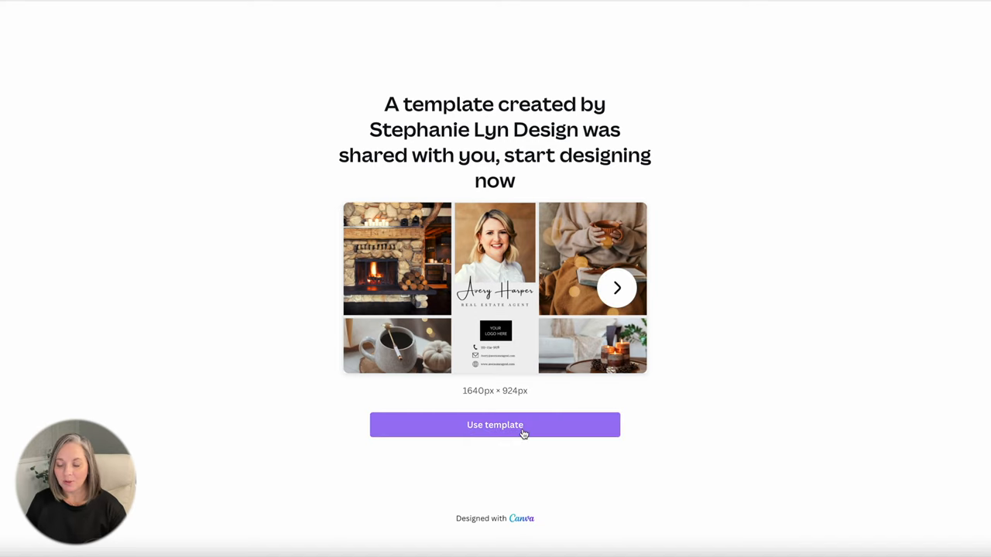
- Start an editable copy of the shared Facebook cover photo template via 'Use template'
{"action": "left_click", "coordinate": [495, 424]}
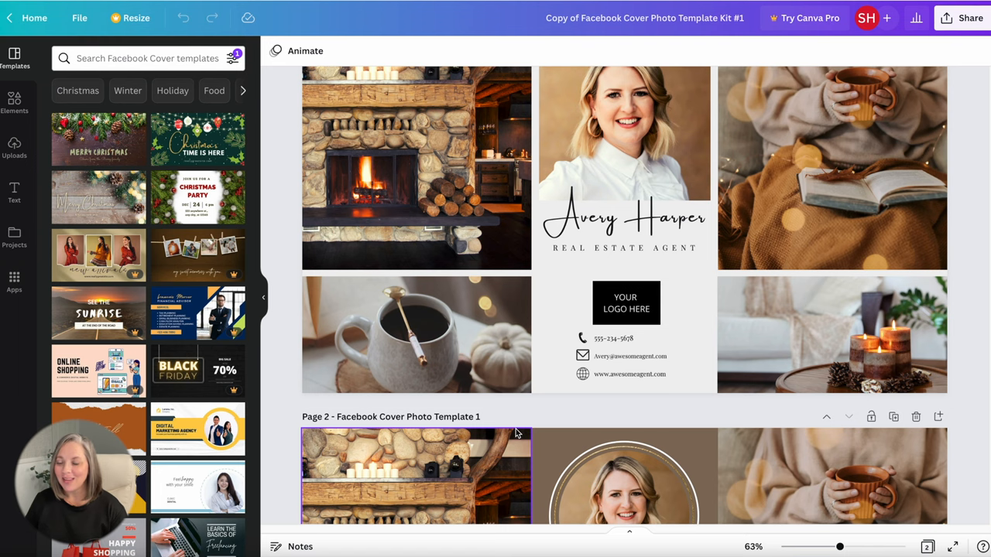
{"action": "mouse_move", "coordinate": [628, 421]}
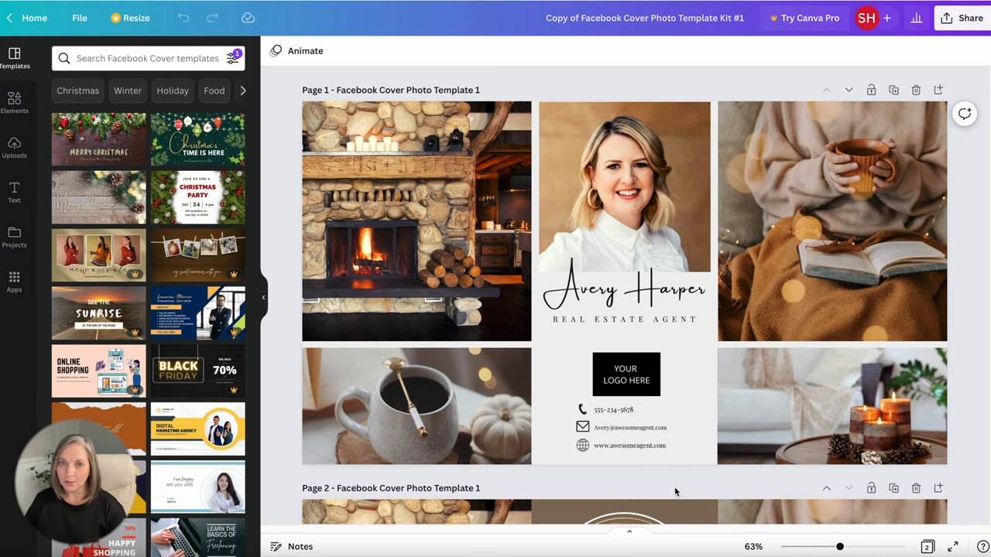
{"action": "mouse_move", "coordinate": [672, 469]}
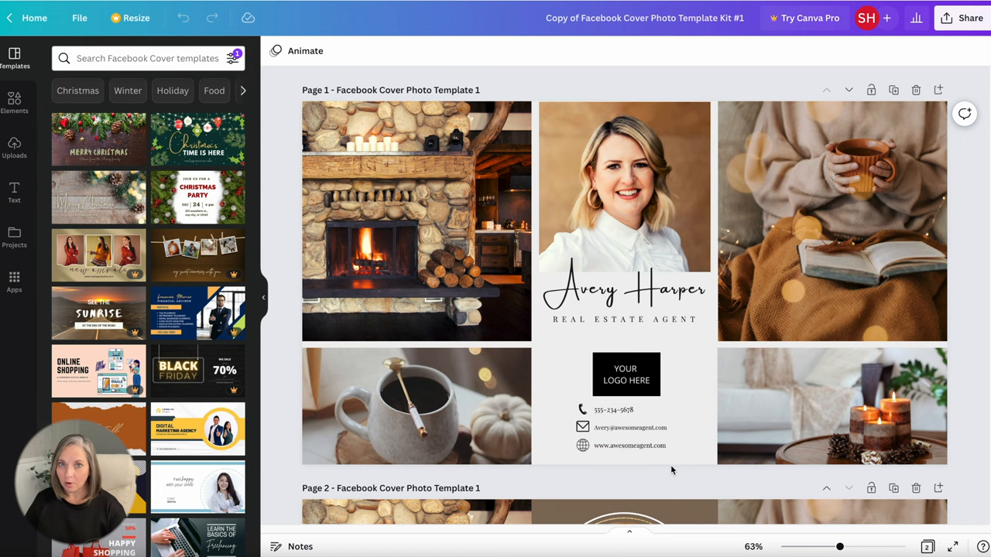
{"action": "mouse_move", "coordinate": [30, 134]}
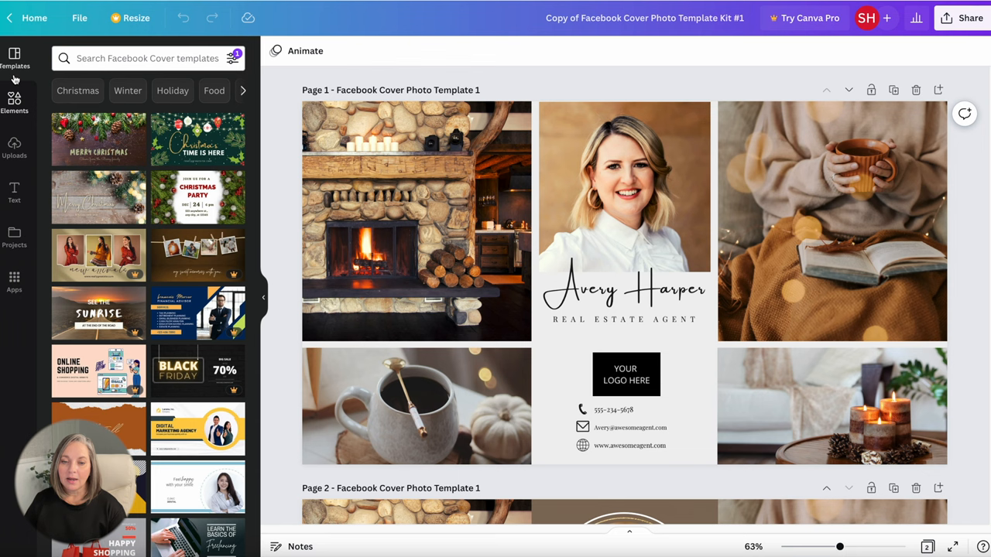
{"action": "mouse_move", "coordinate": [14, 99]}
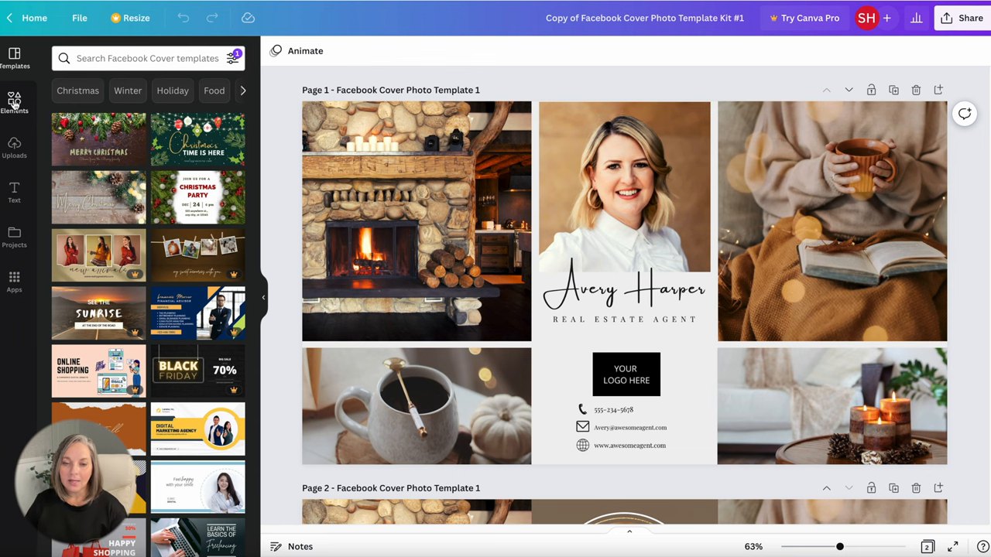
- Tour the Elements, Uploads and Text panels in the left sidebar
{"action": "left_click", "coordinate": [14, 100]}
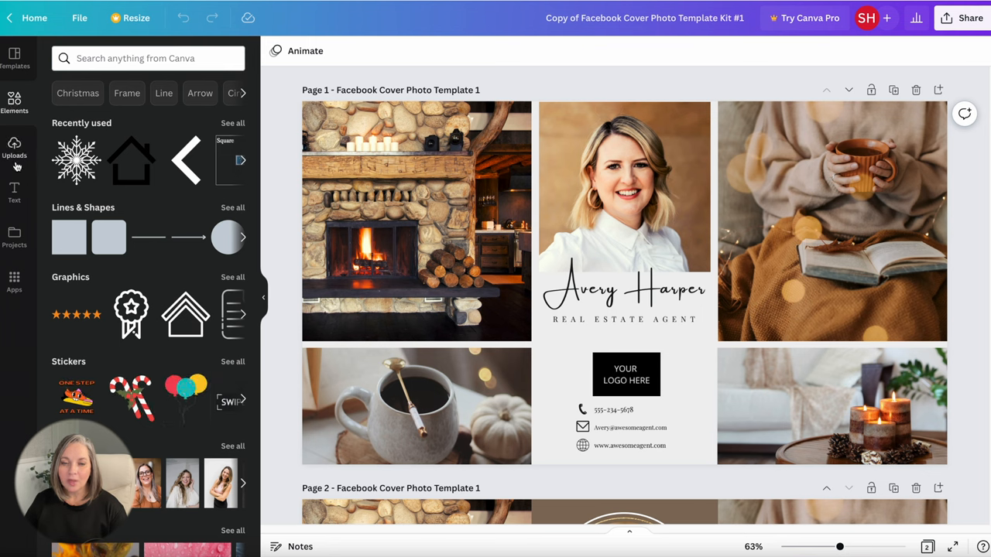
{"action": "left_click", "coordinate": [14, 147]}
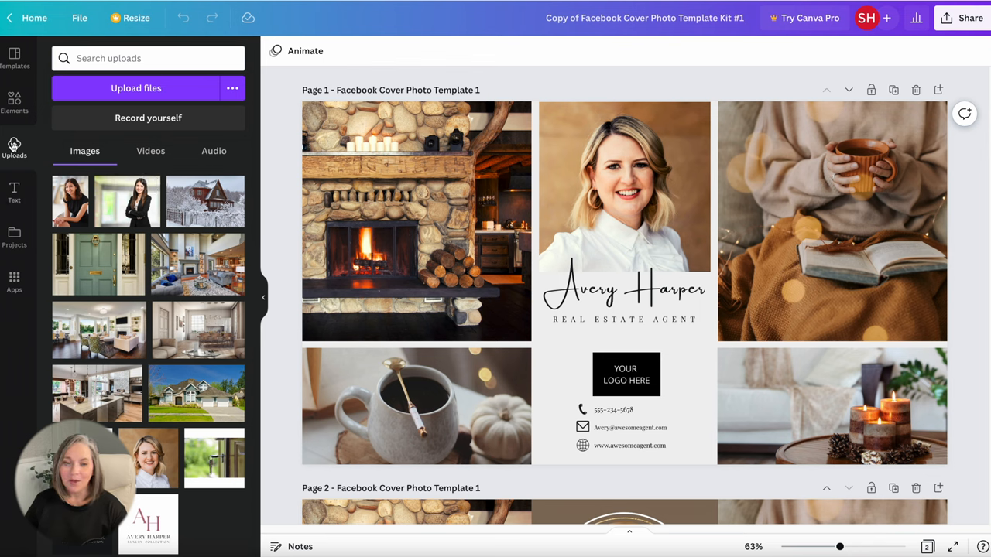
{"action": "left_click", "coordinate": [14, 192]}
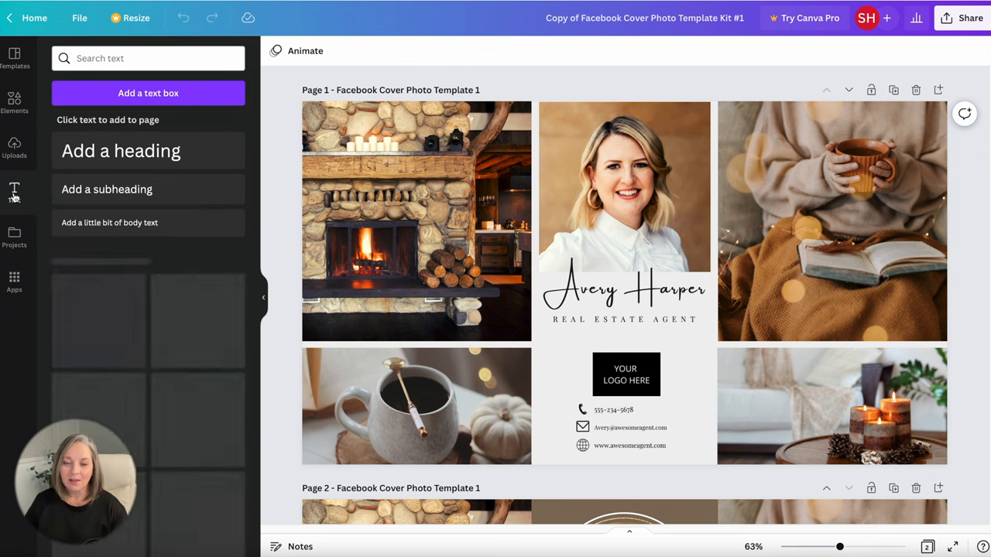
{"action": "left_click", "coordinate": [14, 189]}
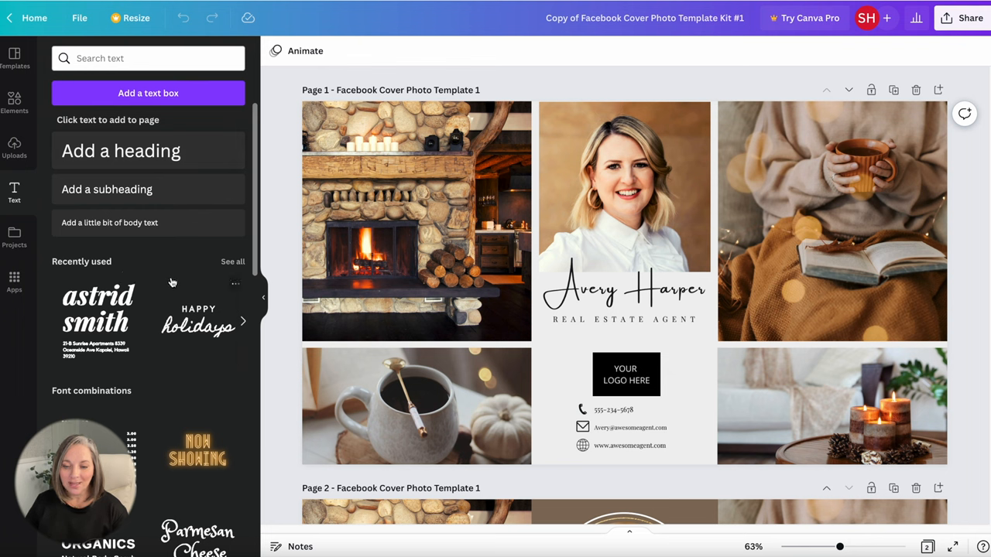
{"action": "mouse_move", "coordinate": [19, 242]}
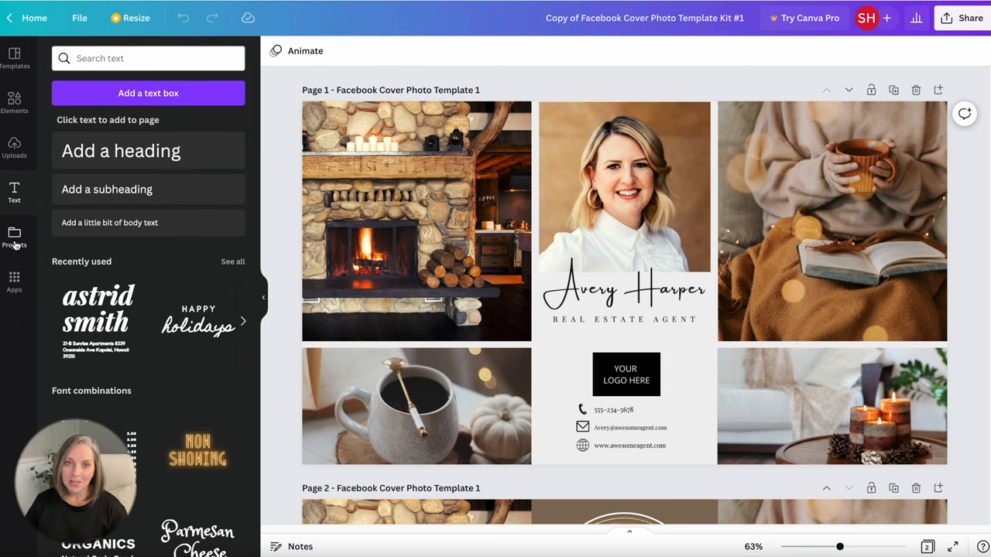
{"action": "mouse_move", "coordinate": [14, 235]}
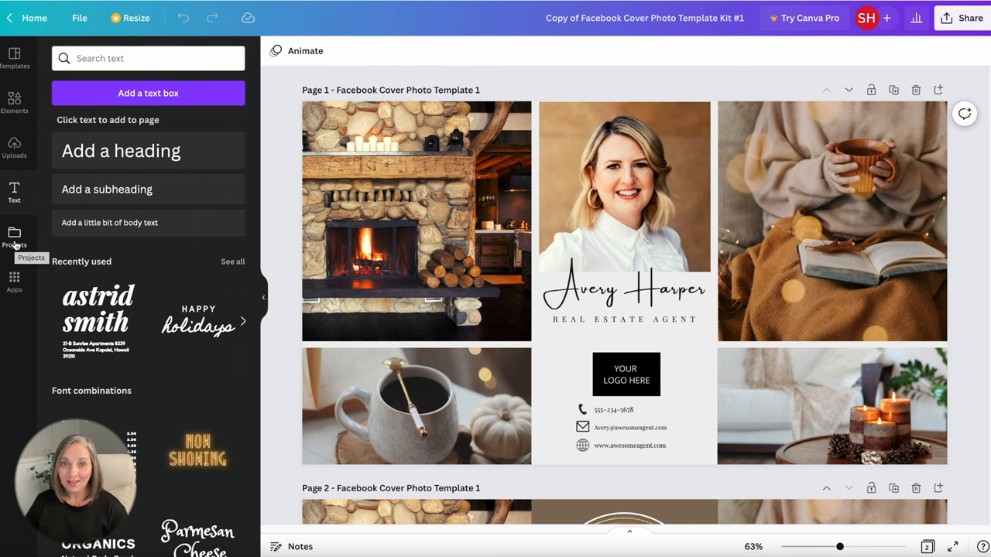
{"action": "left_click", "coordinate": [412, 220]}
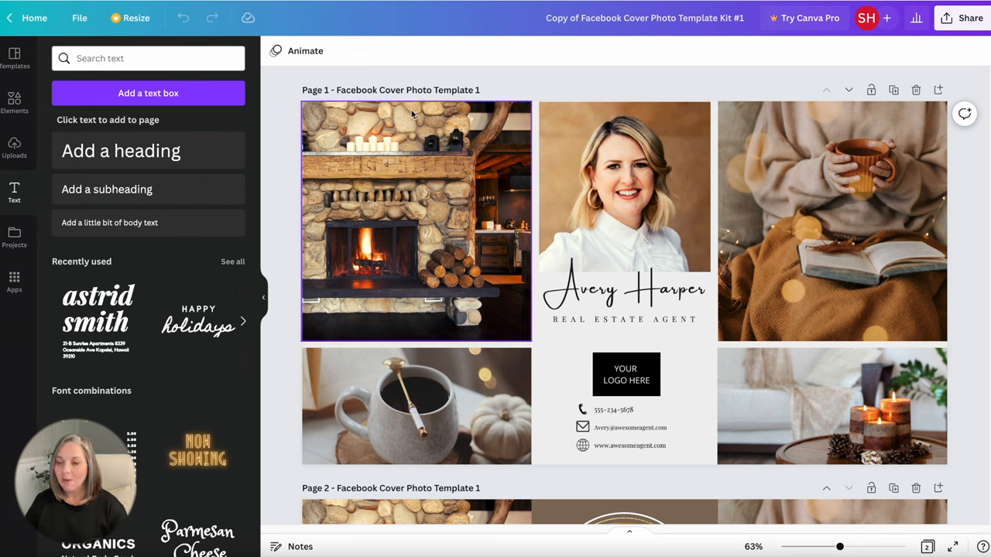
{"action": "left_click", "coordinate": [688, 478]}
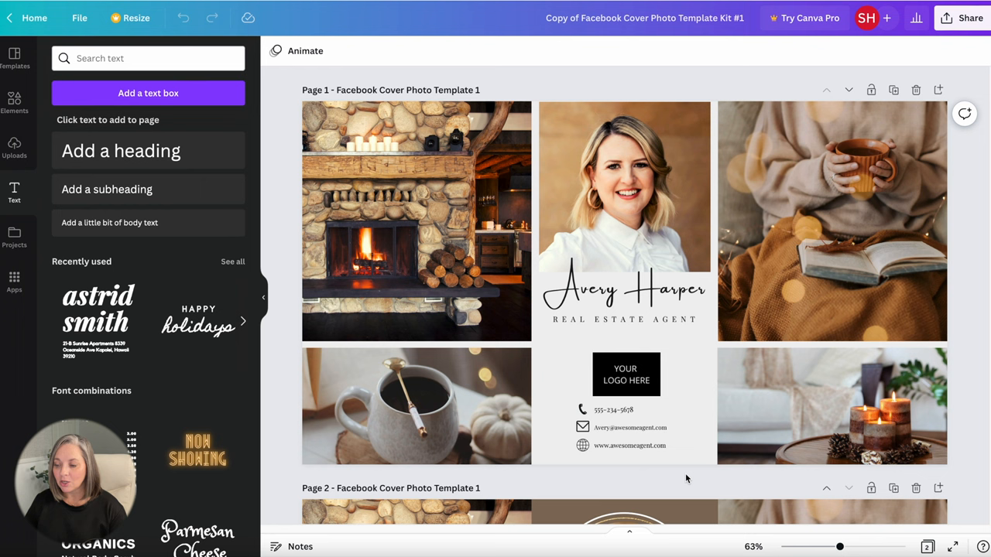
{"action": "left_click", "coordinate": [697, 464]}
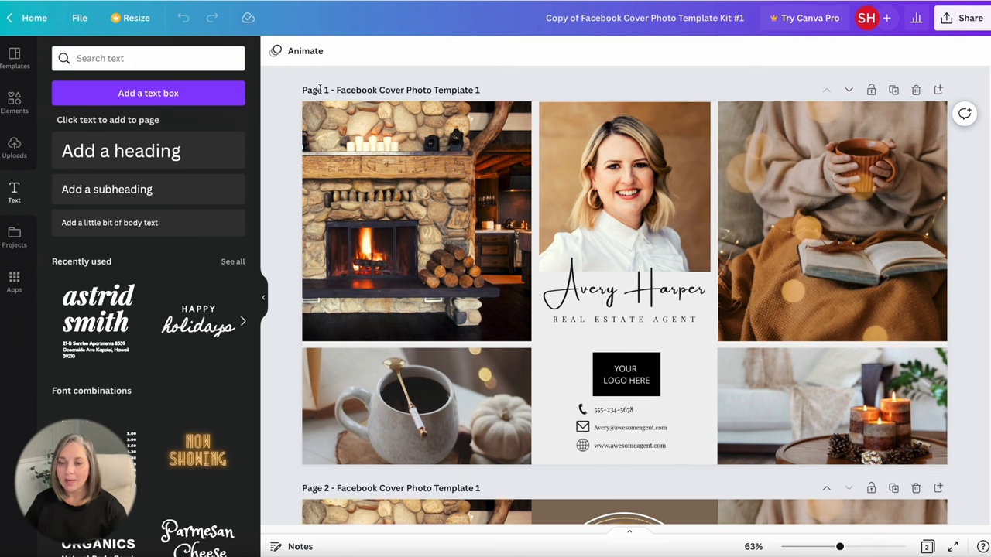
{"action": "left_click", "coordinate": [821, 238]}
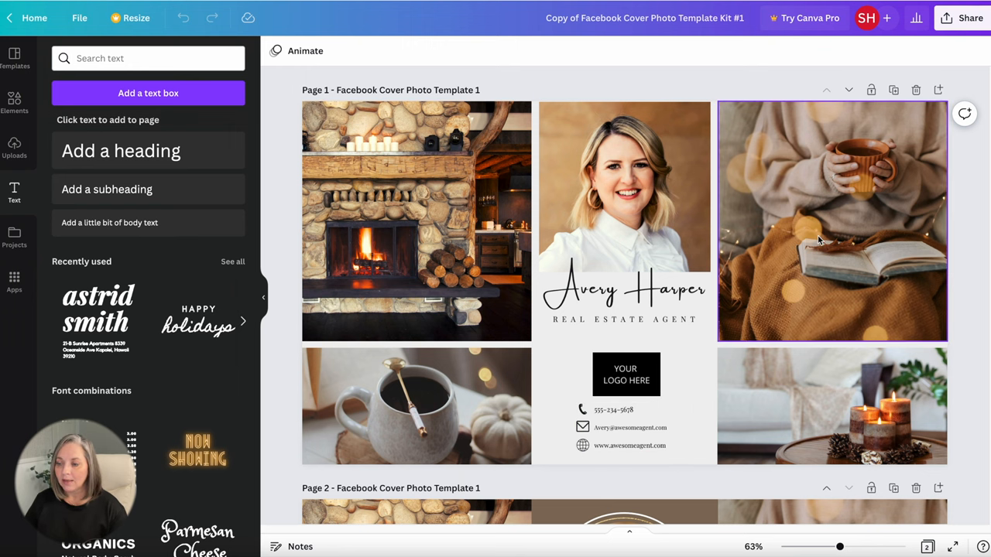
{"action": "left_click", "coordinate": [636, 468]}
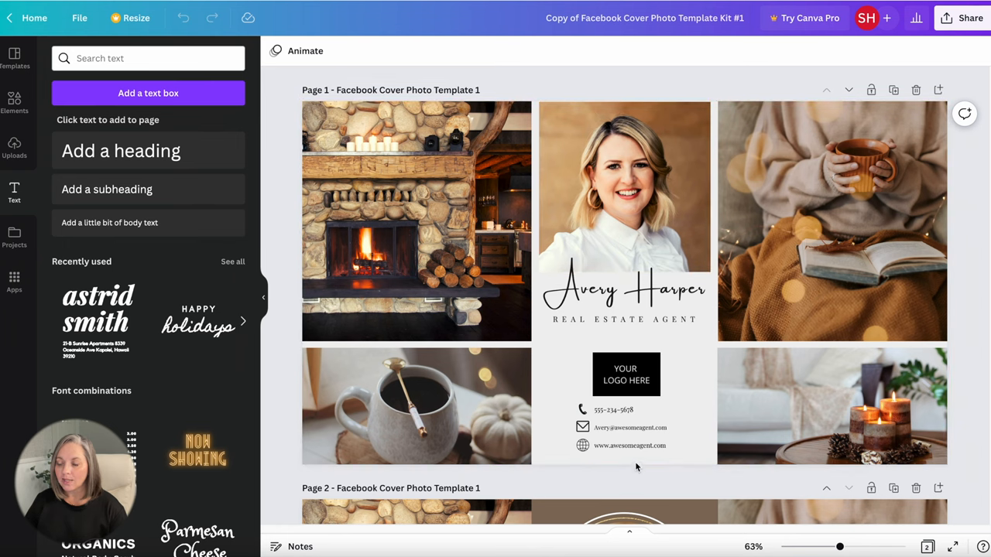
{"action": "left_click", "coordinate": [626, 291]}
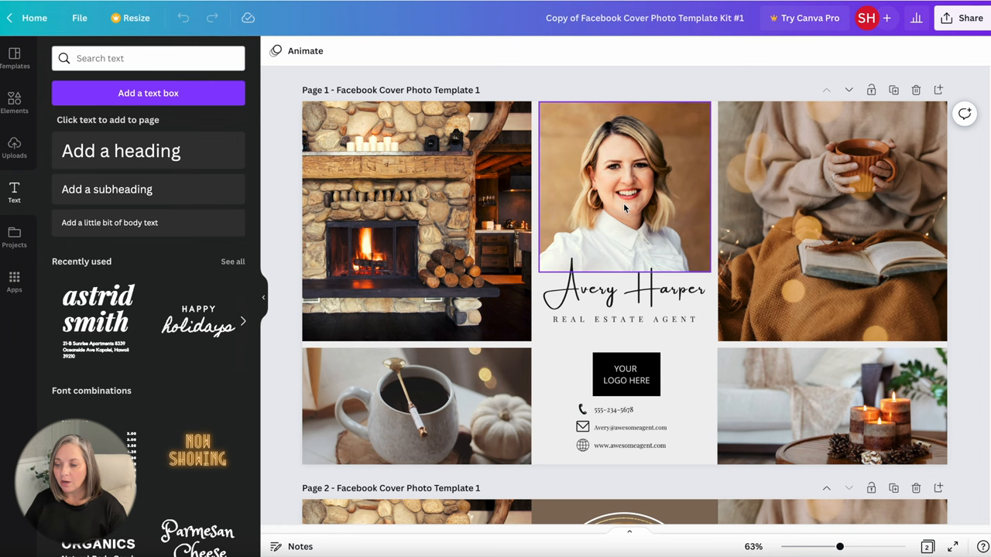
{"action": "left_click", "coordinate": [626, 373]}
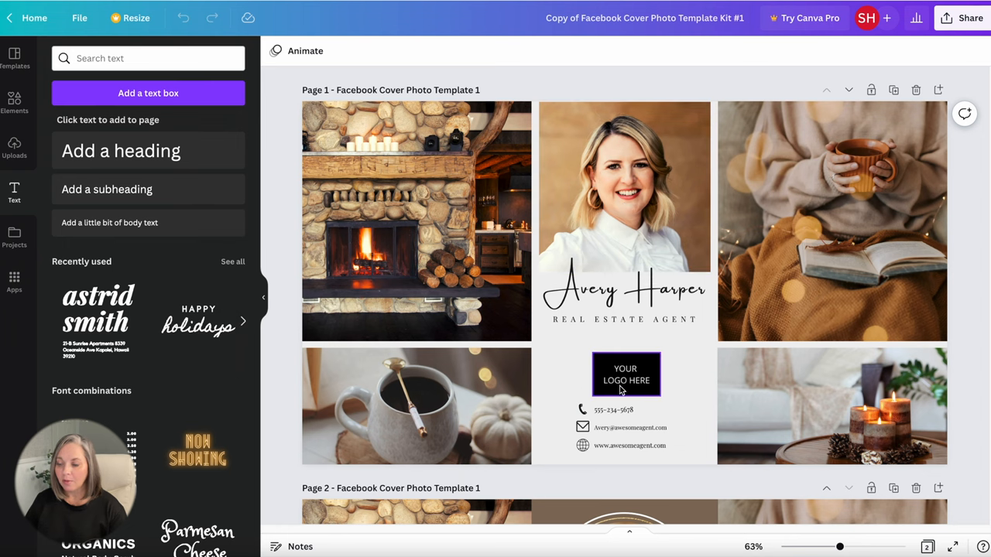
{"action": "left_click", "coordinate": [627, 427]}
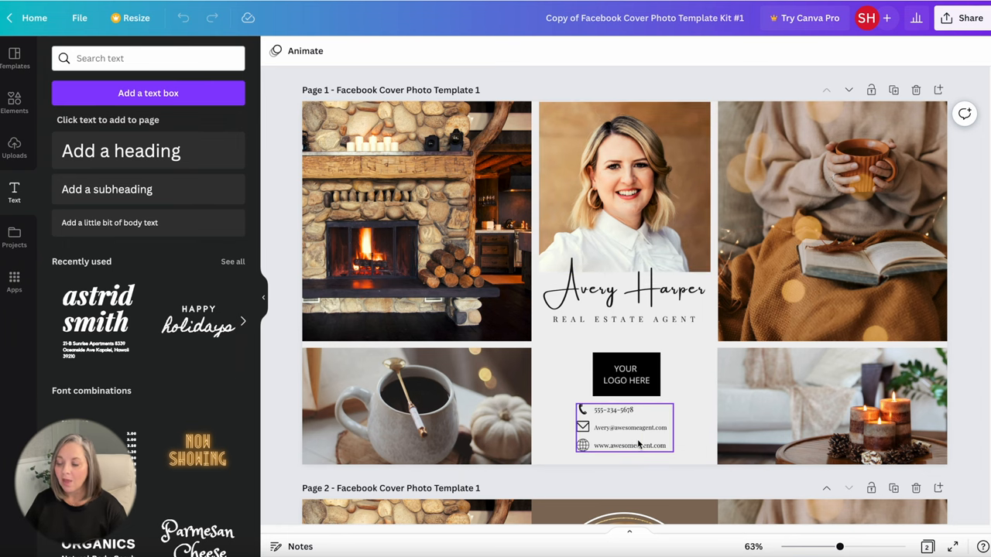
{"action": "scroll", "scroll_direction": "down", "scroll_amount": 3}
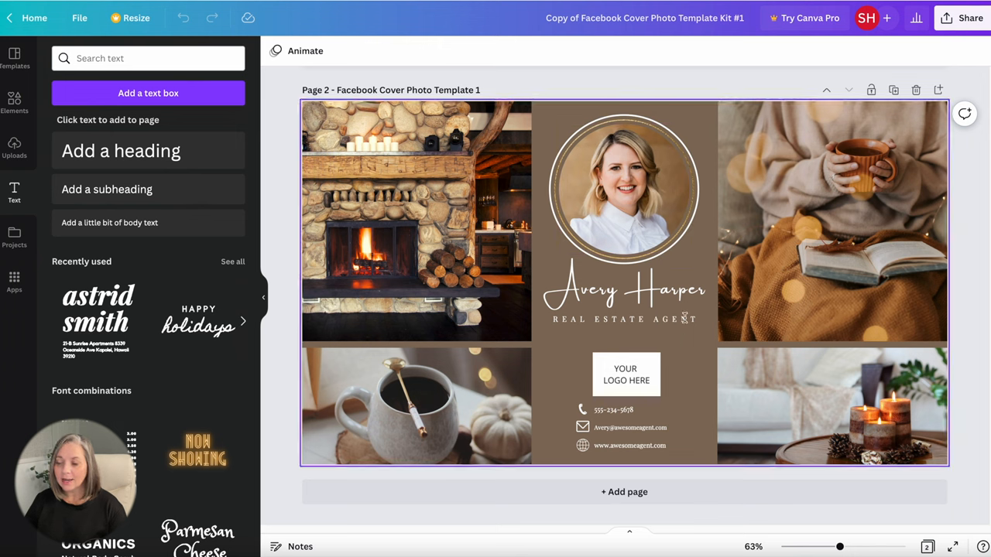
{"action": "left_click", "coordinate": [623, 289]}
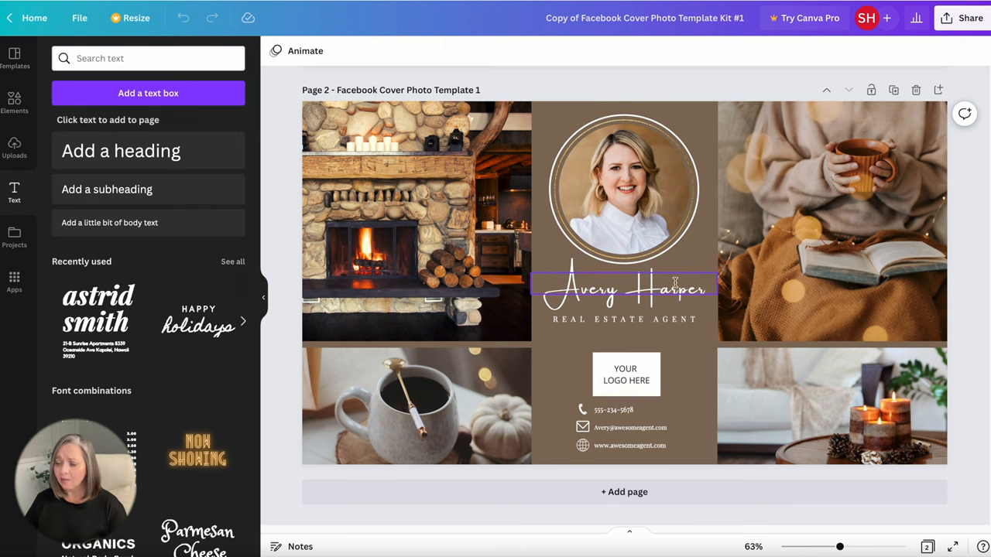
{"action": "left_click", "coordinate": [703, 359]}
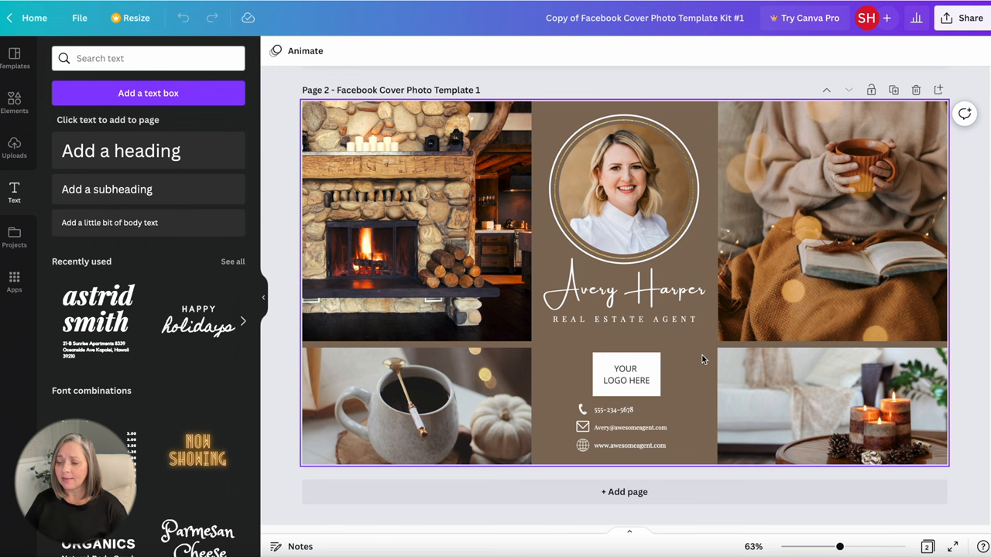
{"action": "left_click", "coordinate": [624, 287]}
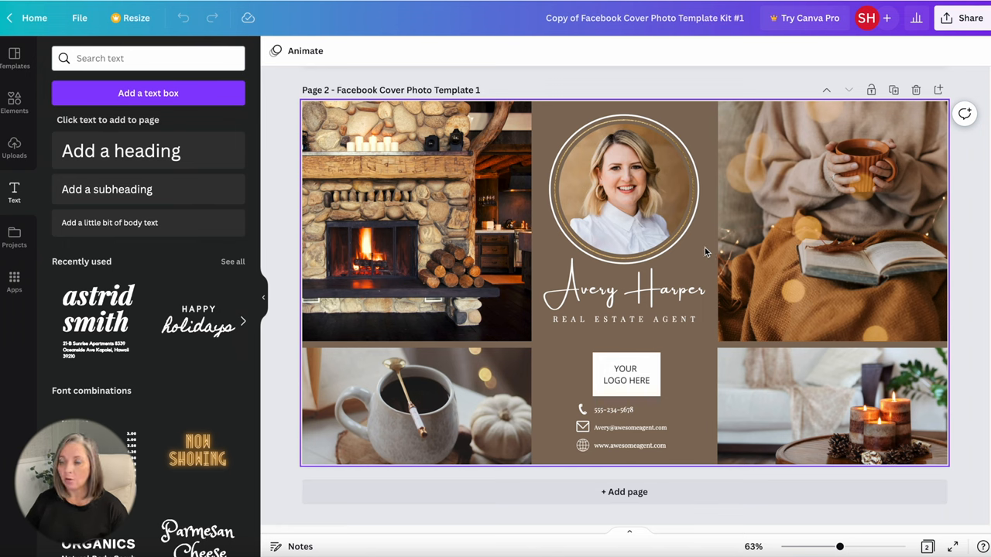
{"action": "left_click", "coordinate": [622, 289]}
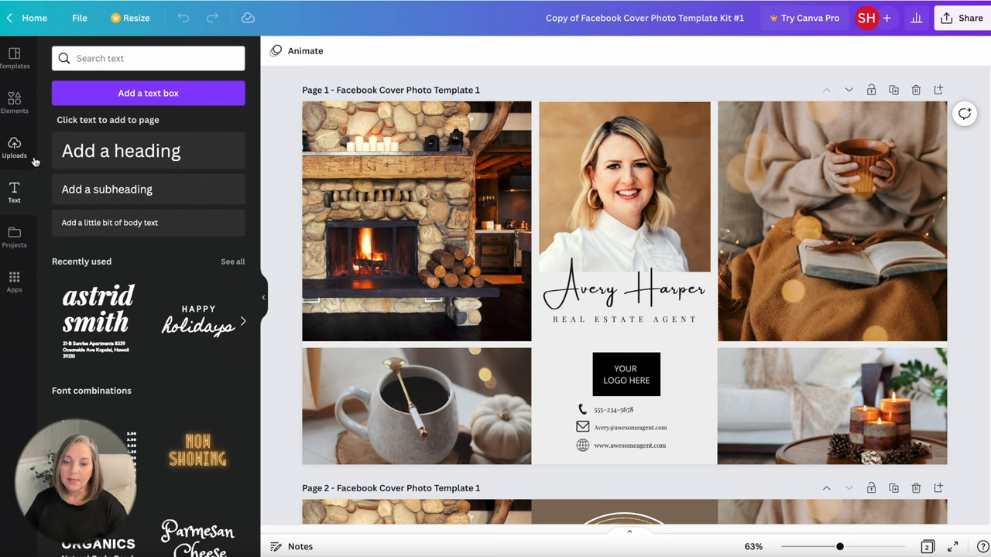
{"action": "mouse_move", "coordinate": [14, 152]}
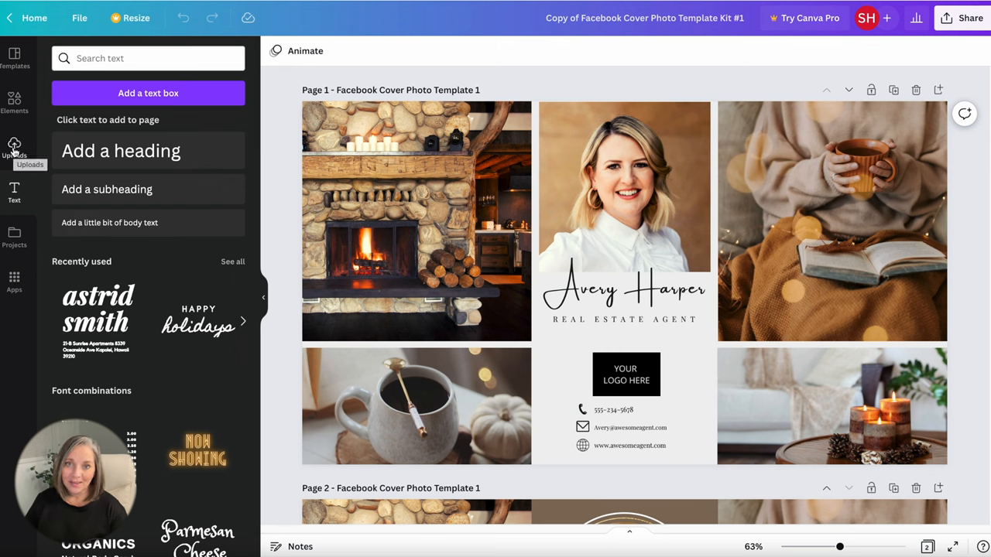
- From Uploads, swap the brunette woman's headshot into the page-one headshot frame
{"action": "left_click", "coordinate": [14, 147]}
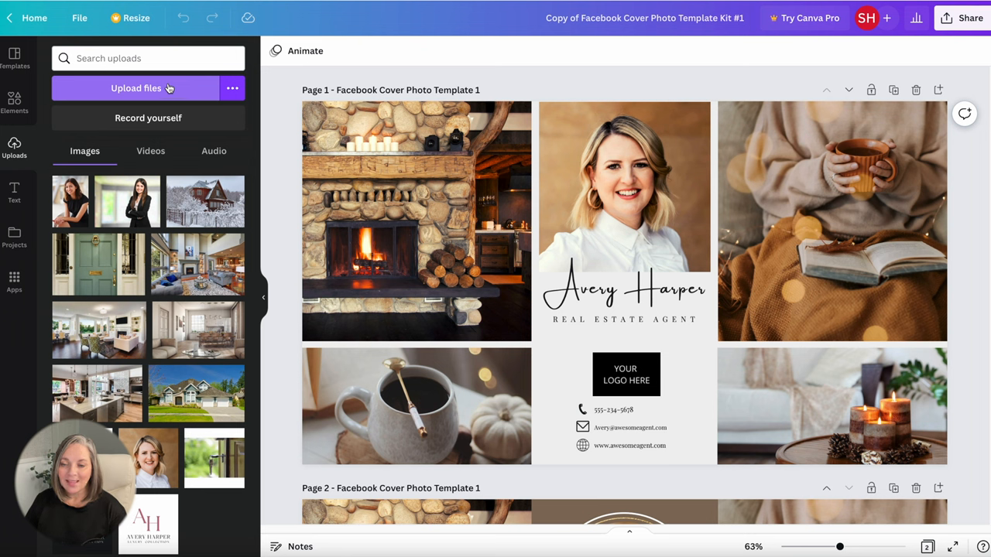
{"action": "left_click", "coordinate": [585, 183]}
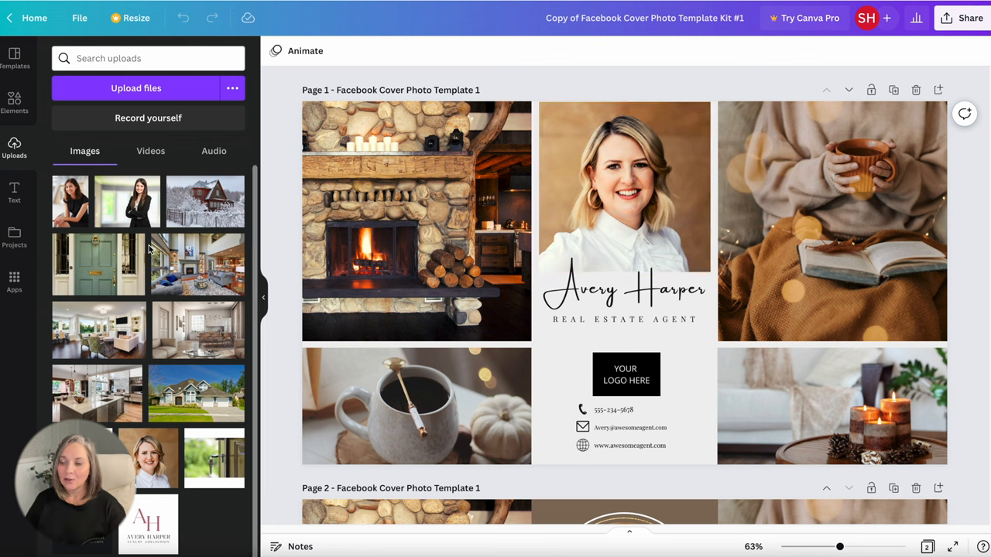
{"action": "left_click", "coordinate": [357, 223]}
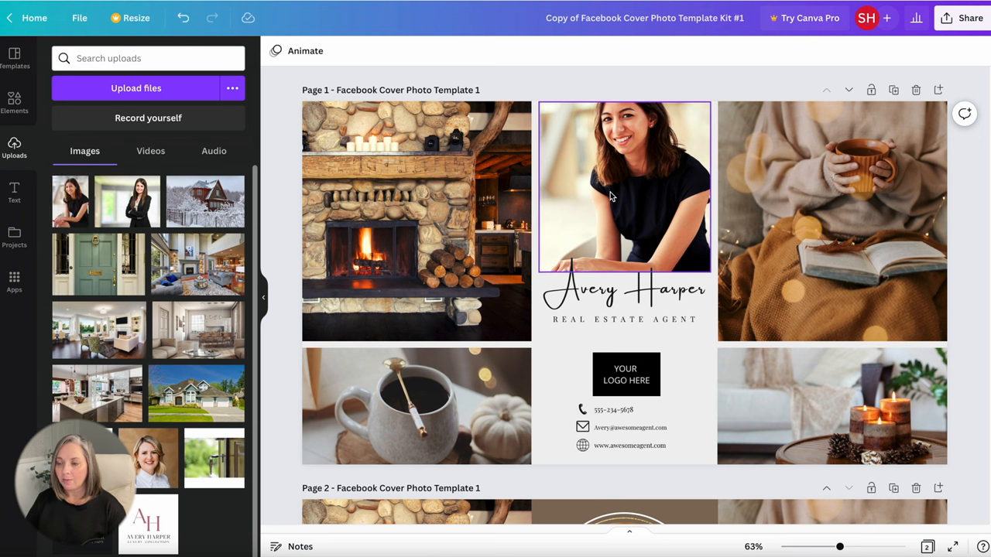
{"action": "mouse_move", "coordinate": [632, 173]}
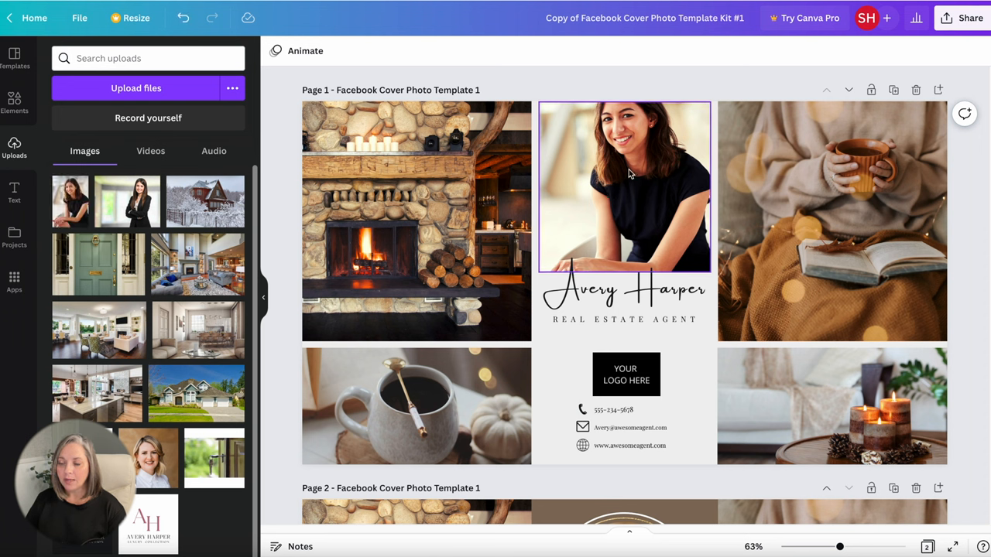
- Drag the headshot within its frame so her face sits larger and centred
{"action": "left_click", "coordinate": [624, 290]}
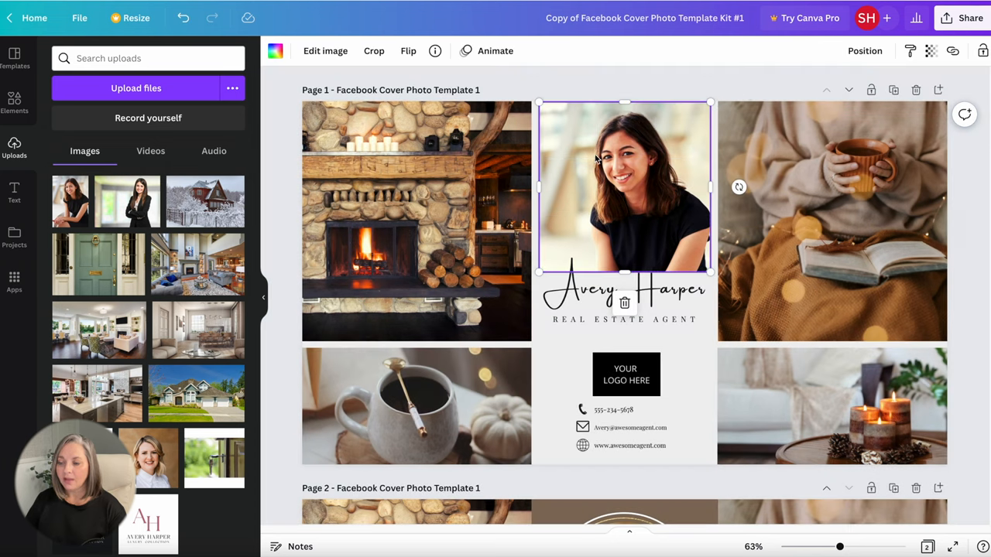
{"action": "mouse_move", "coordinate": [652, 202]}
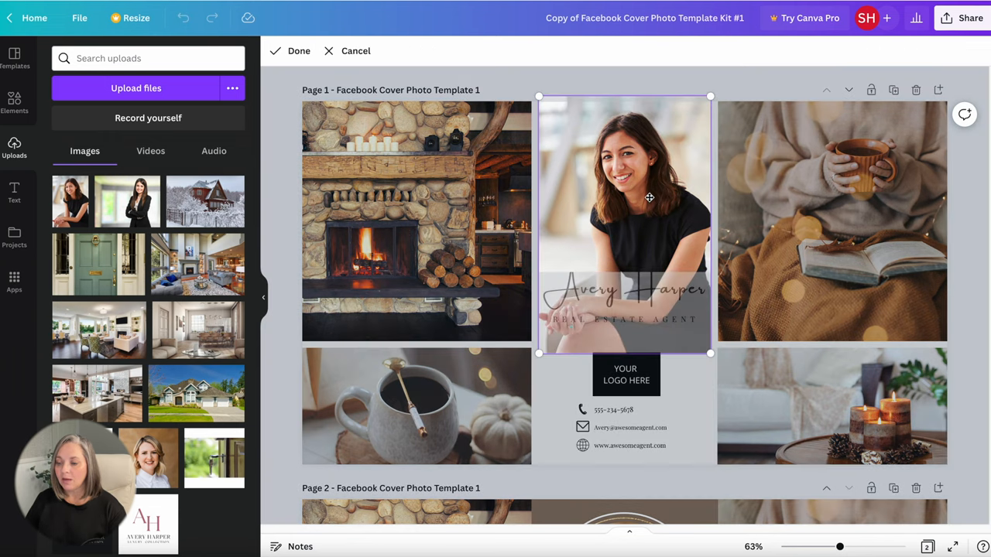
{"action": "mouse_move", "coordinate": [539, 355]}
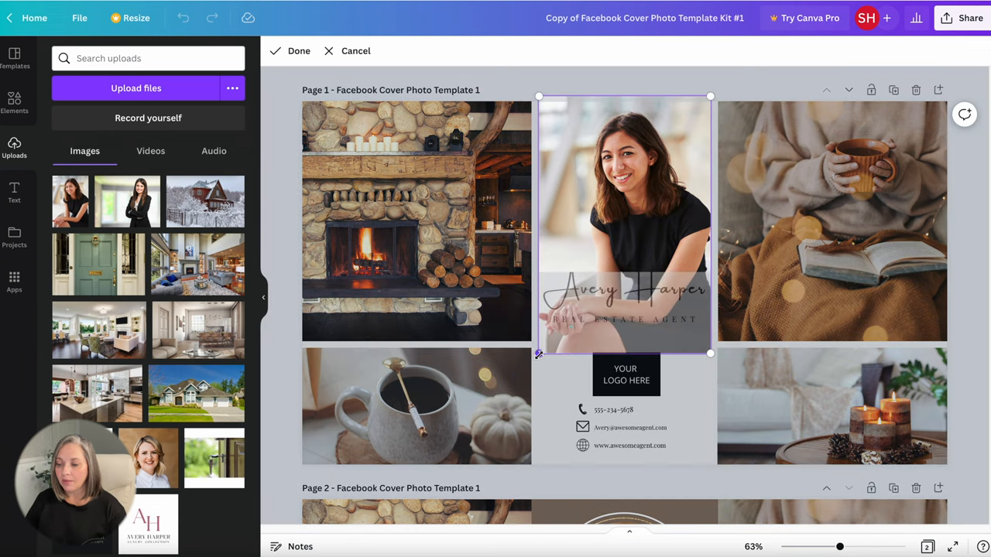
{"action": "left_click_drag", "start_coordinate": [539, 354], "coordinate": [483, 410]}
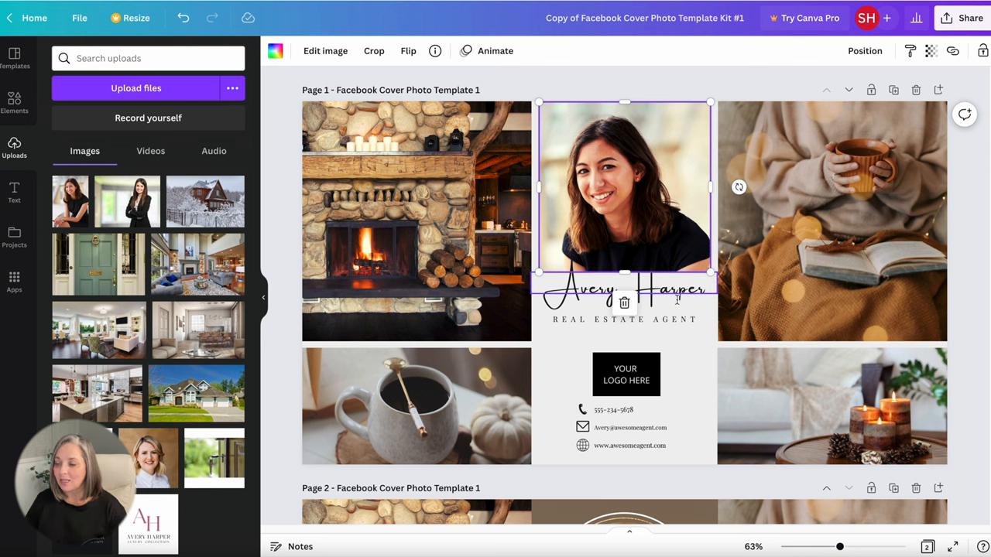
{"action": "left_click", "coordinate": [624, 290]}
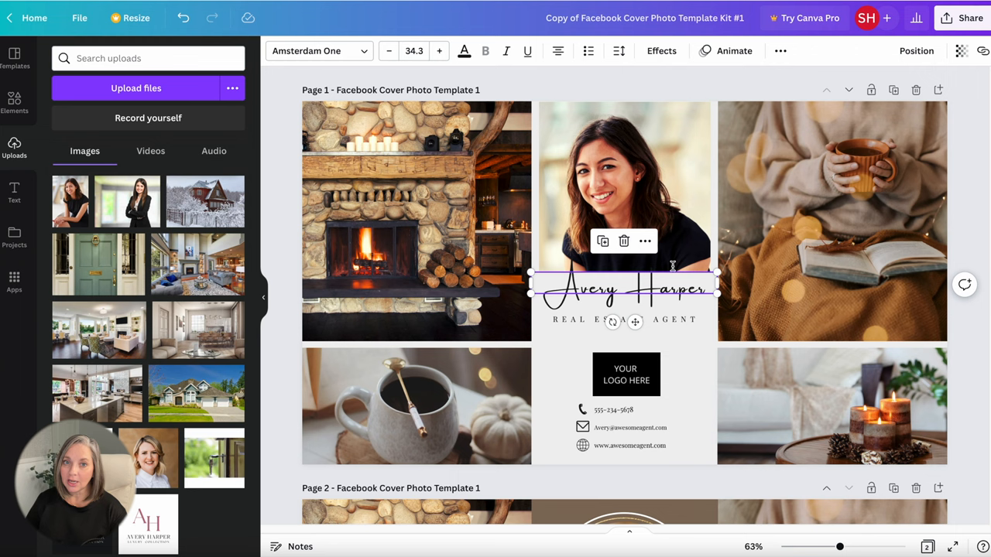
{"action": "left_click", "coordinate": [626, 373]}
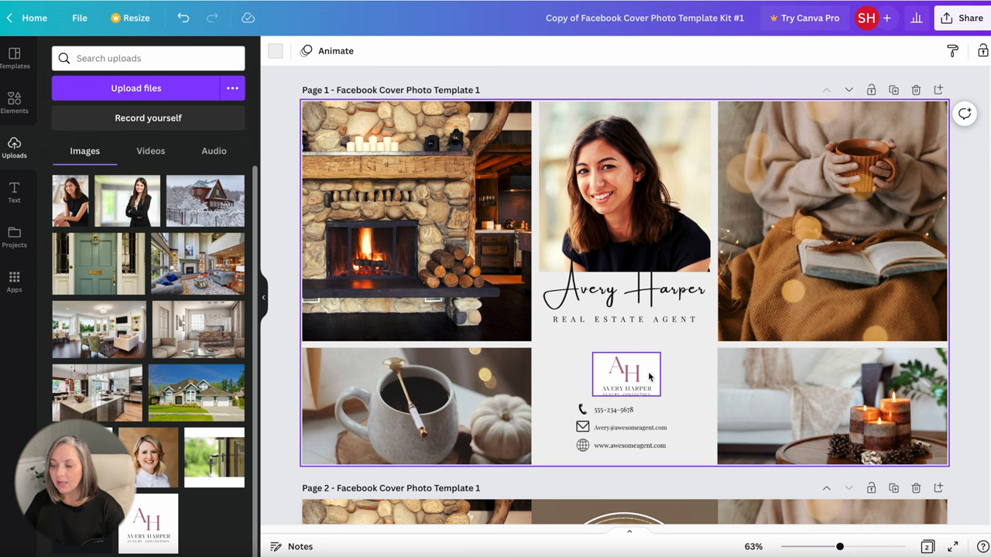
{"action": "mouse_move", "coordinate": [647, 376]}
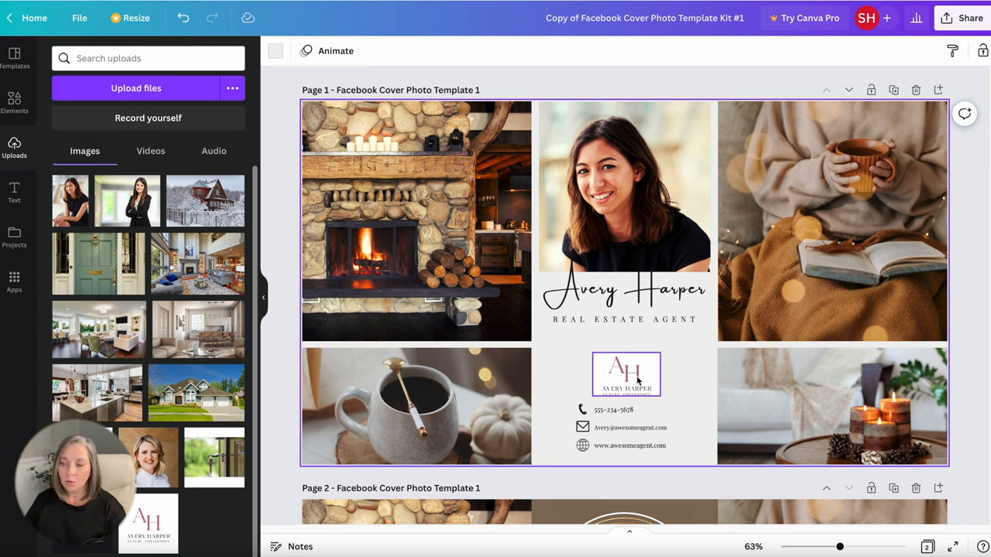
{"action": "mouse_move", "coordinate": [649, 378]}
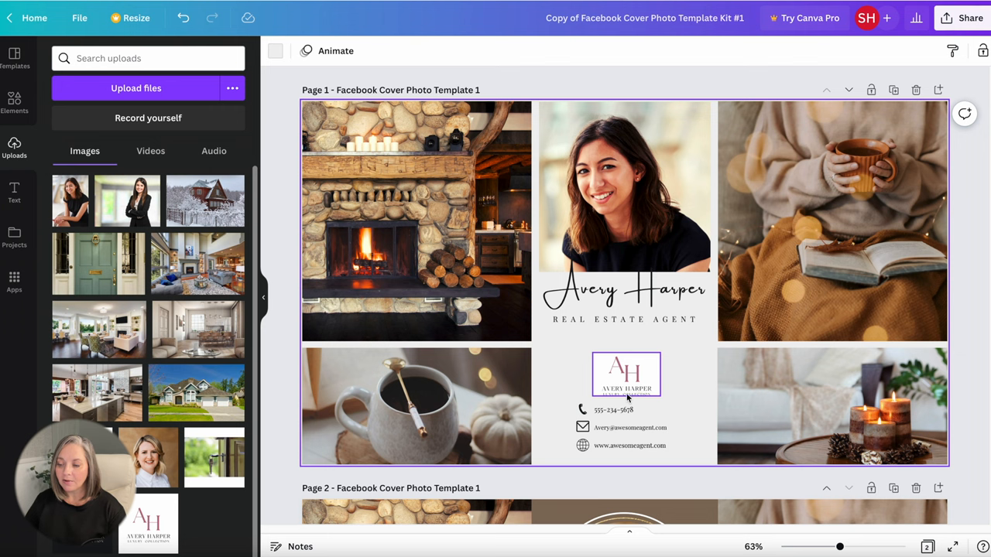
- Resize the AH logo to fit neatly in its spot above the contact details
{"action": "left_click", "coordinate": [626, 373]}
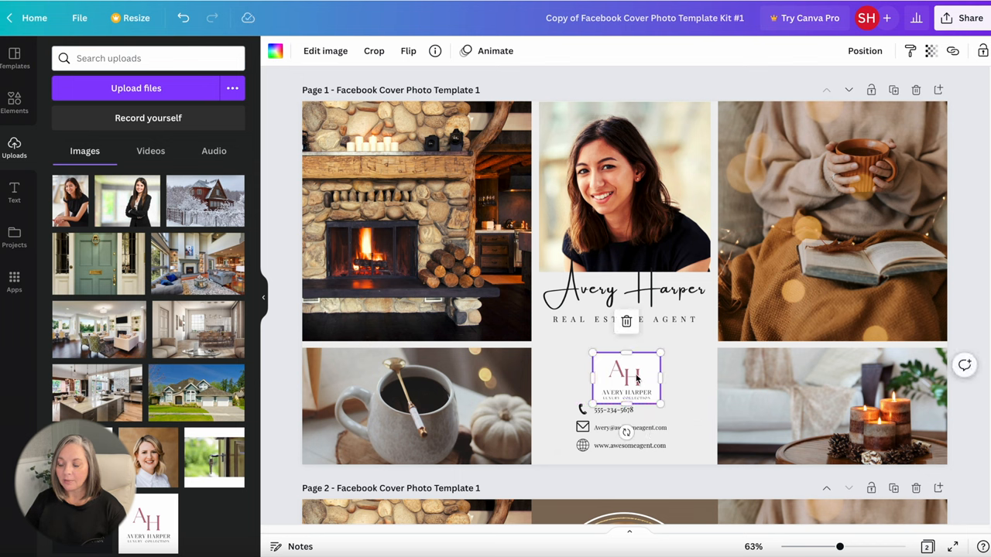
{"action": "left_click_drag", "start_coordinate": [628, 380], "coordinate": [626, 368]}
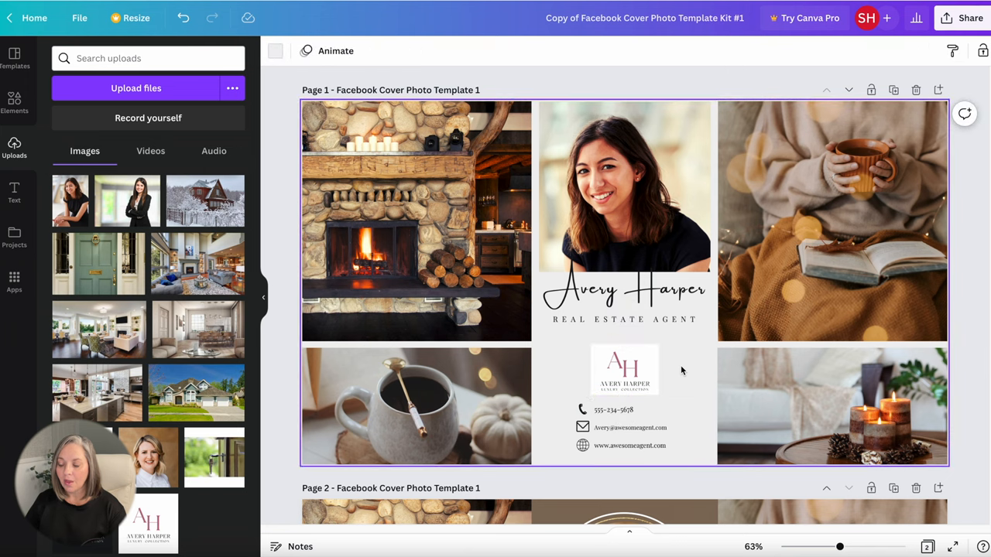
{"action": "left_click", "coordinate": [613, 409]}
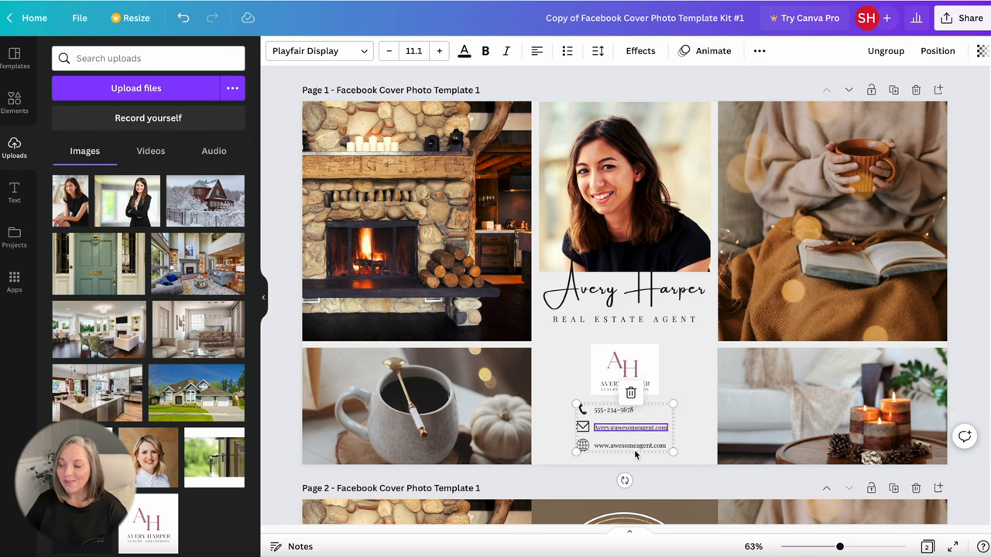
{"action": "left_click", "coordinate": [632, 446]}
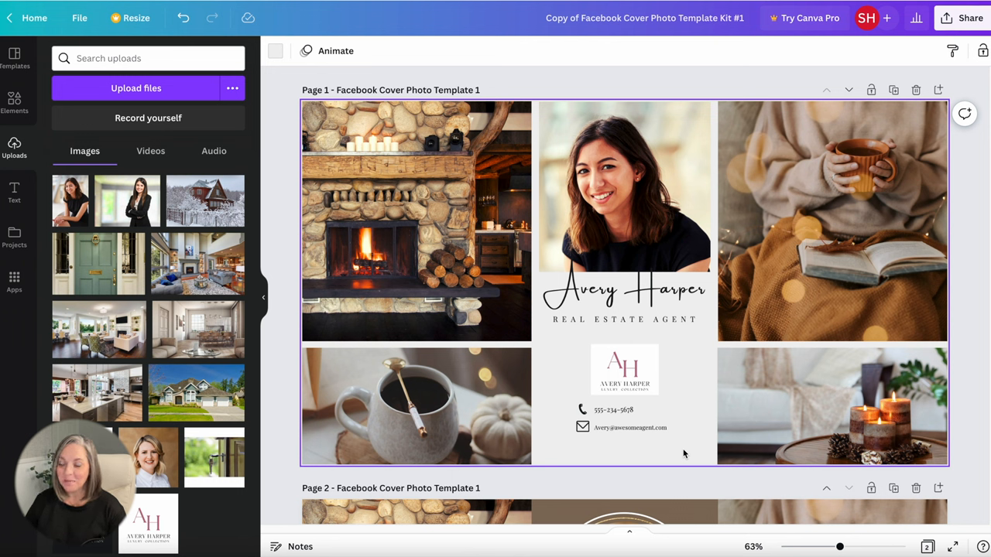
{"action": "mouse_move", "coordinate": [567, 389]}
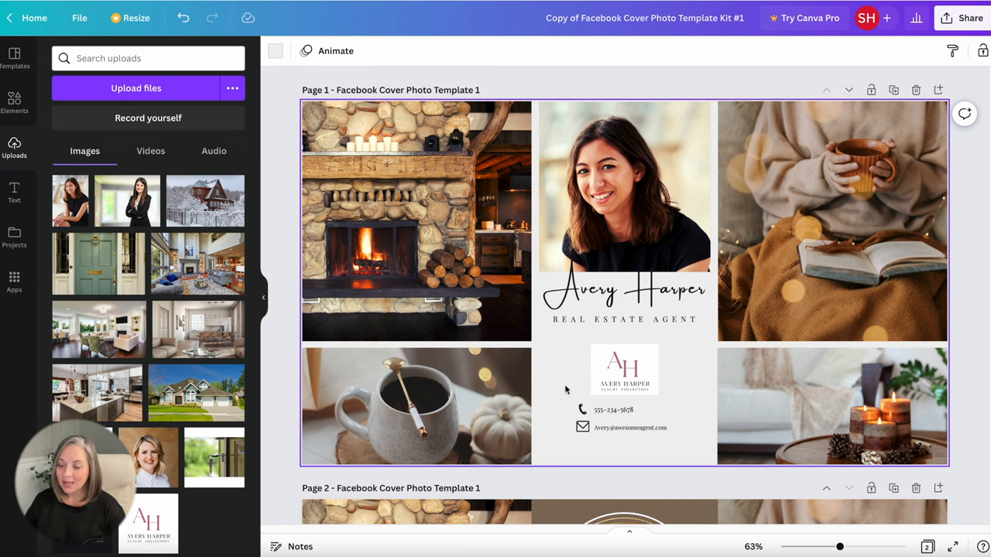
{"action": "mouse_move", "coordinate": [233, 89]}
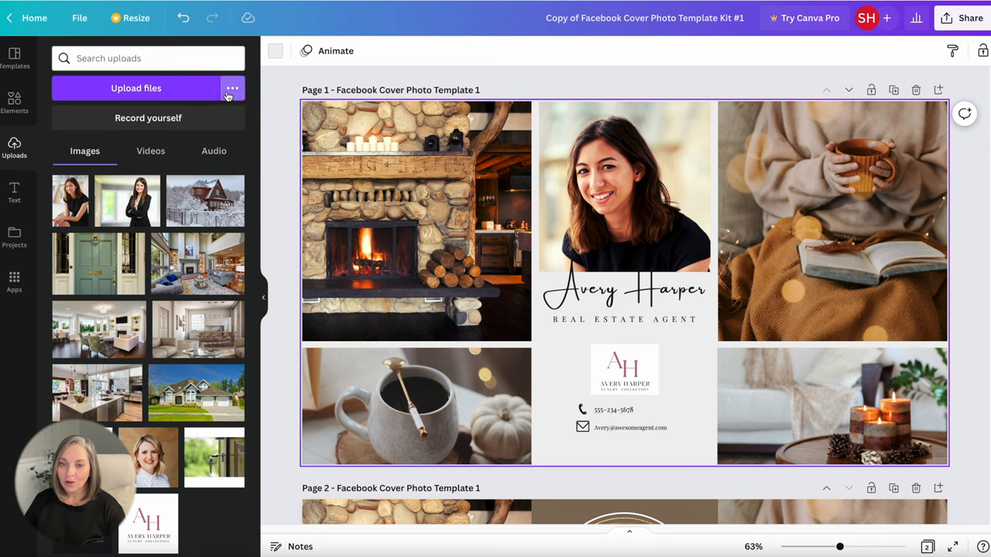
{"action": "mouse_move", "coordinate": [183, 18]}
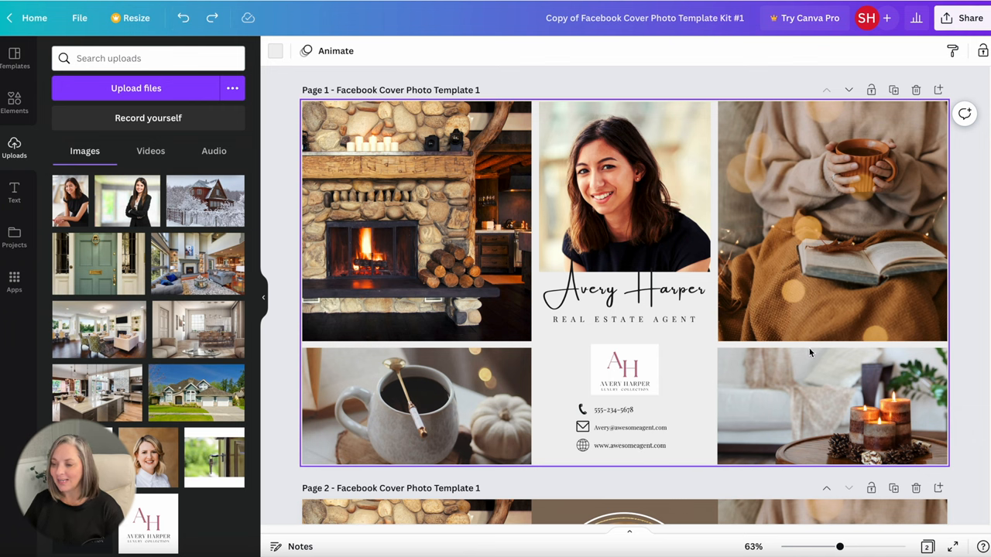
- Drop the green front door photo over the top-left fireplace photo and shift it within its frame
{"action": "left_click", "coordinate": [415, 220]}
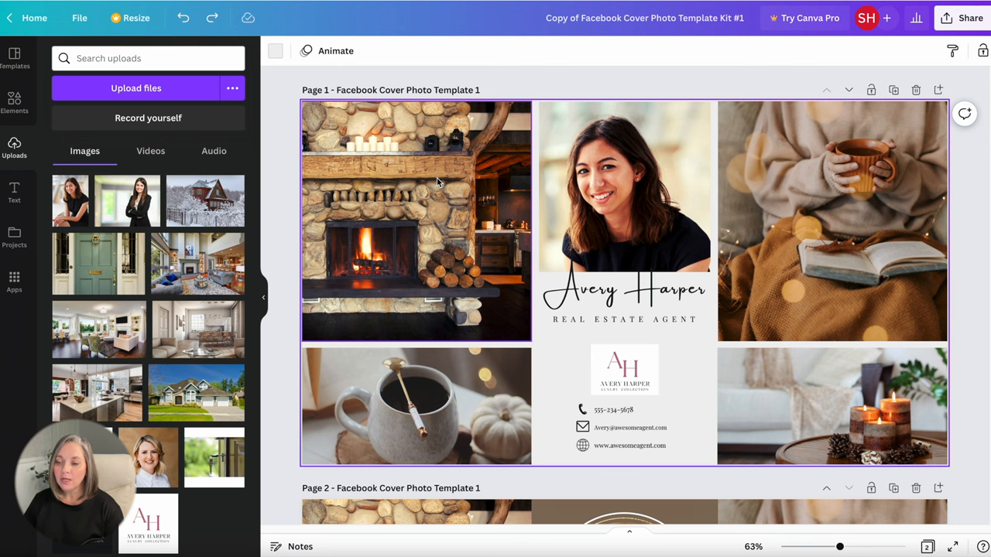
{"action": "left_click", "coordinate": [833, 421]}
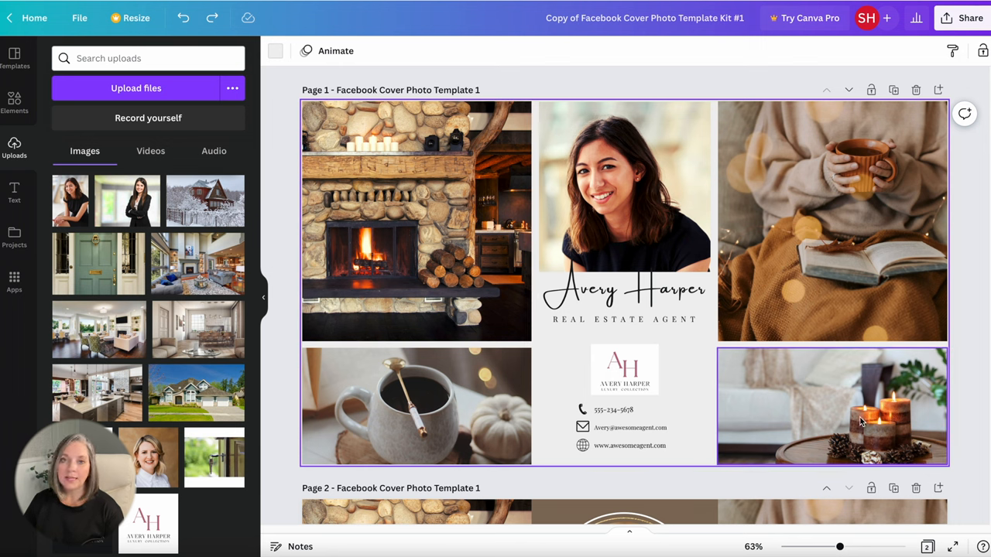
{"action": "mouse_move", "coordinate": [815, 426]}
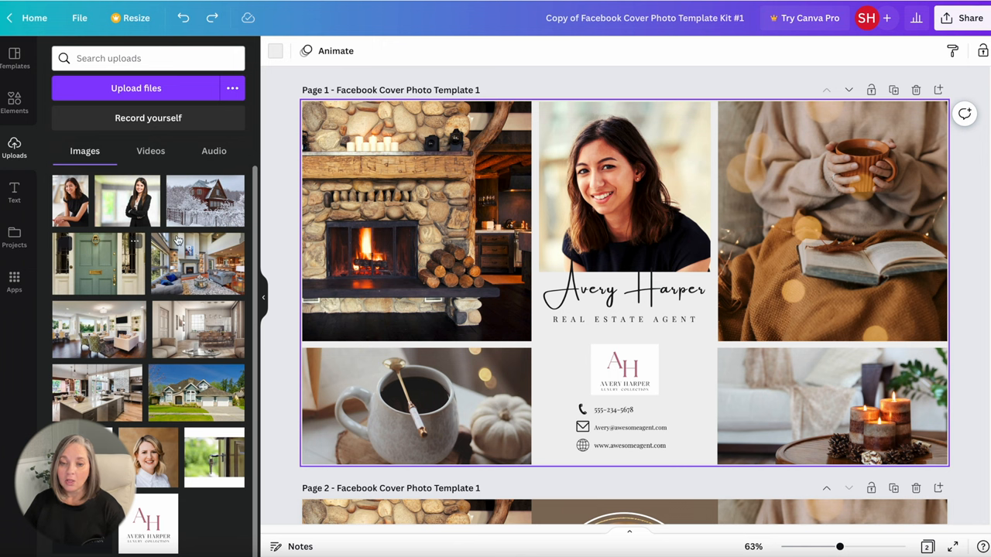
{"action": "mouse_move", "coordinate": [56, 146]}
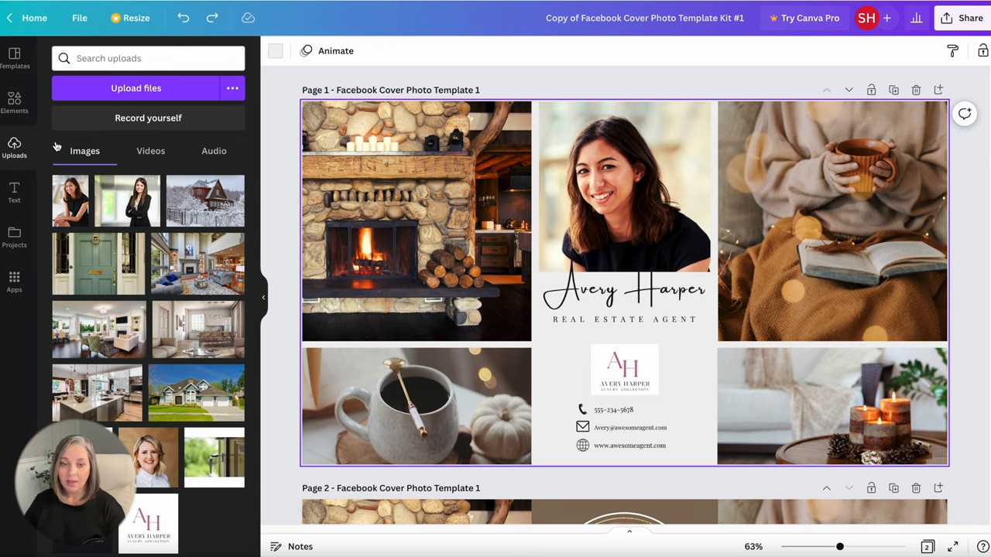
{"action": "mouse_move", "coordinate": [93, 270]}
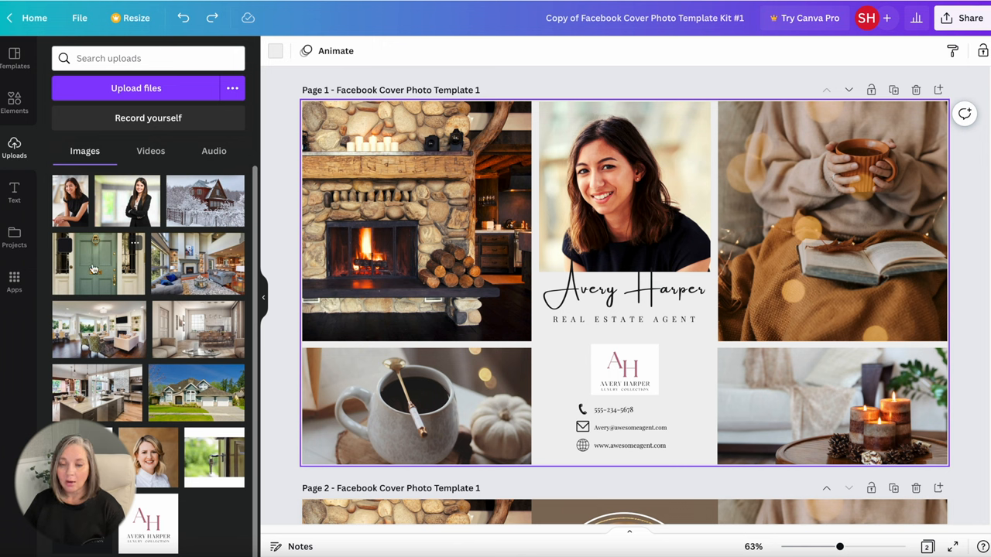
{"action": "left_click_drag", "start_coordinate": [99, 264], "coordinate": [415, 220]}
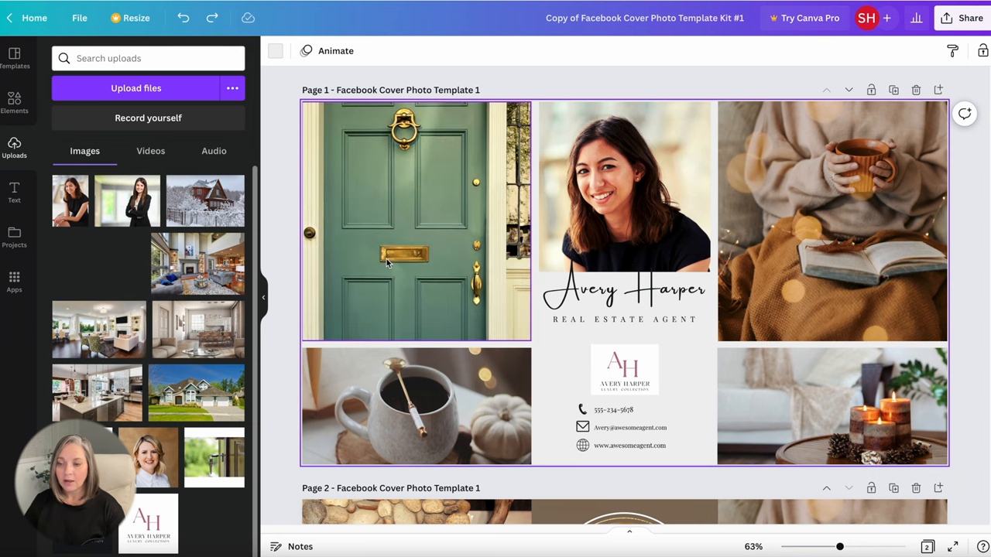
{"action": "double_click", "coordinate": [412, 220]}
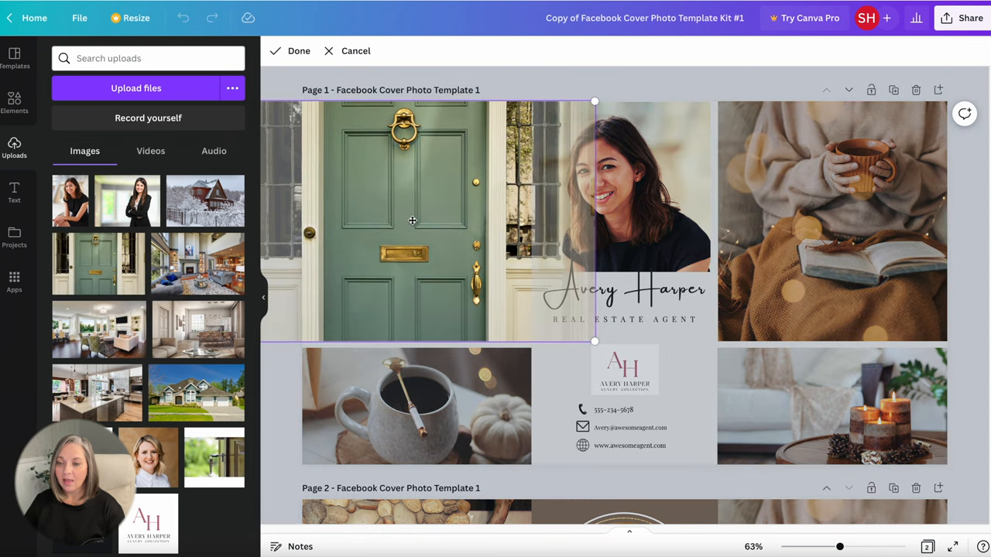
{"action": "left_click_drag", "start_coordinate": [412, 220], "coordinate": [429, 238]}
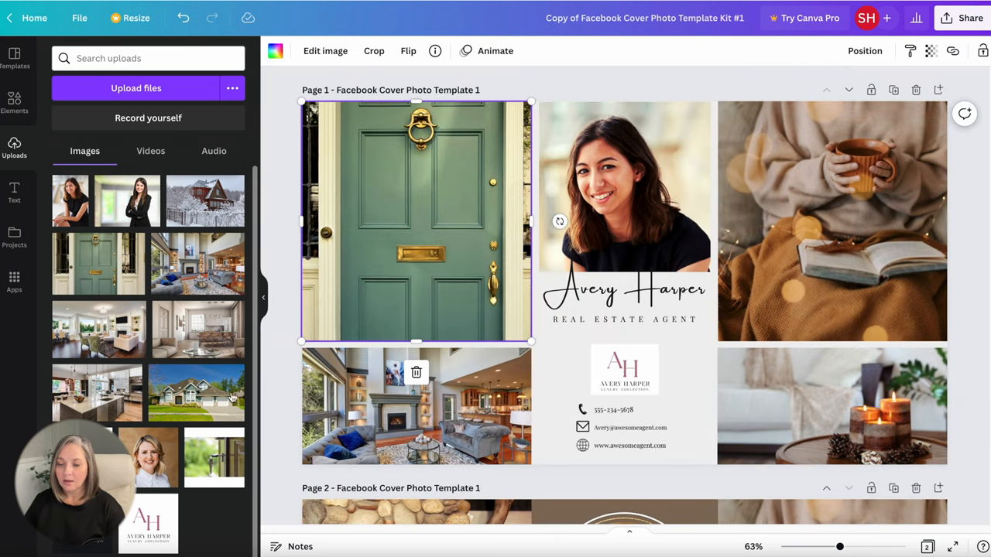
{"action": "left_click", "coordinate": [273, 379]}
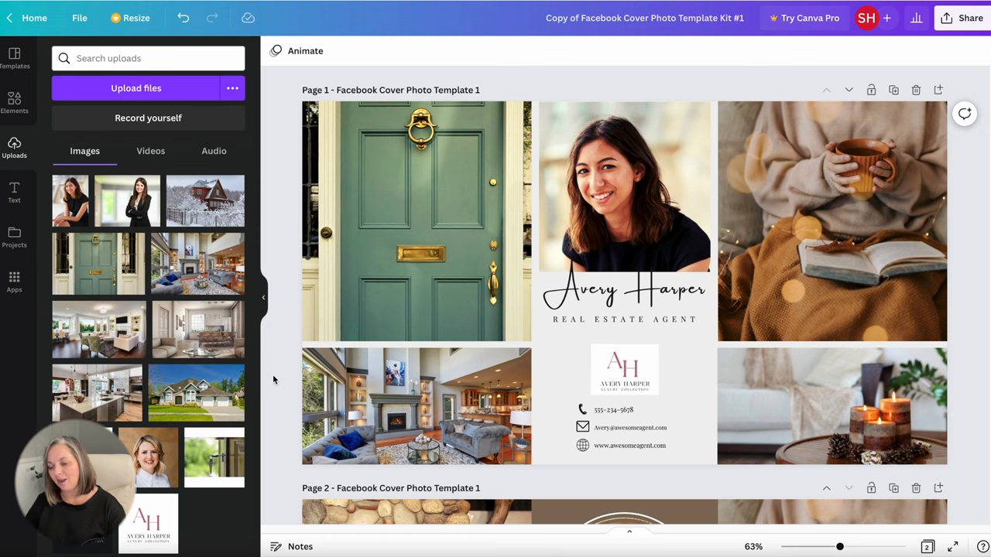
{"action": "left_click", "coordinate": [182, 18]}
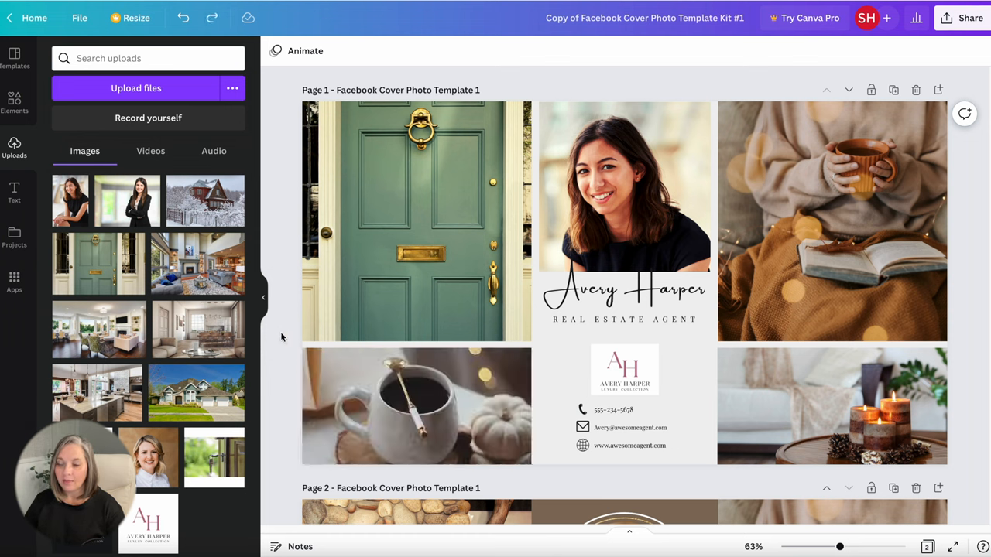
{"action": "left_click", "coordinate": [623, 201]}
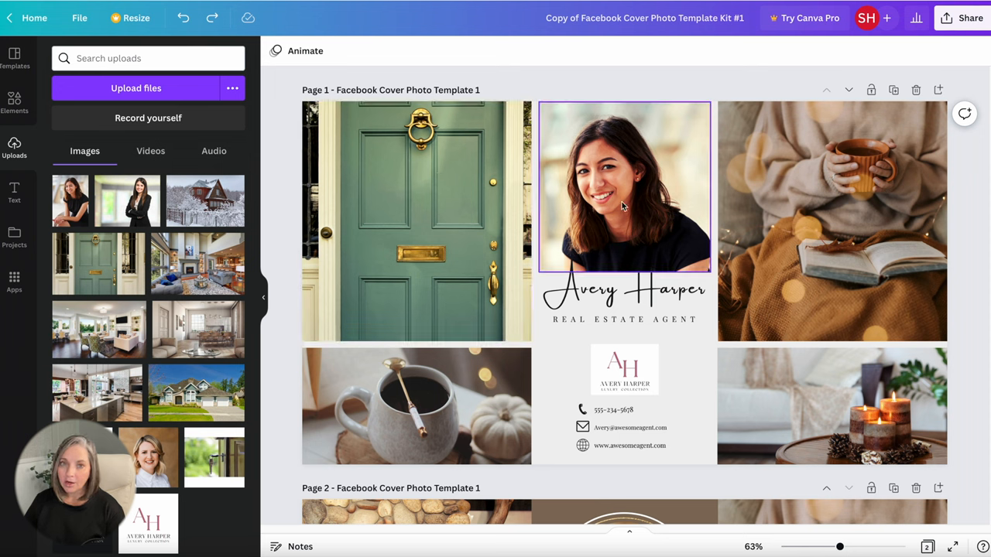
{"action": "left_click", "coordinate": [623, 372]}
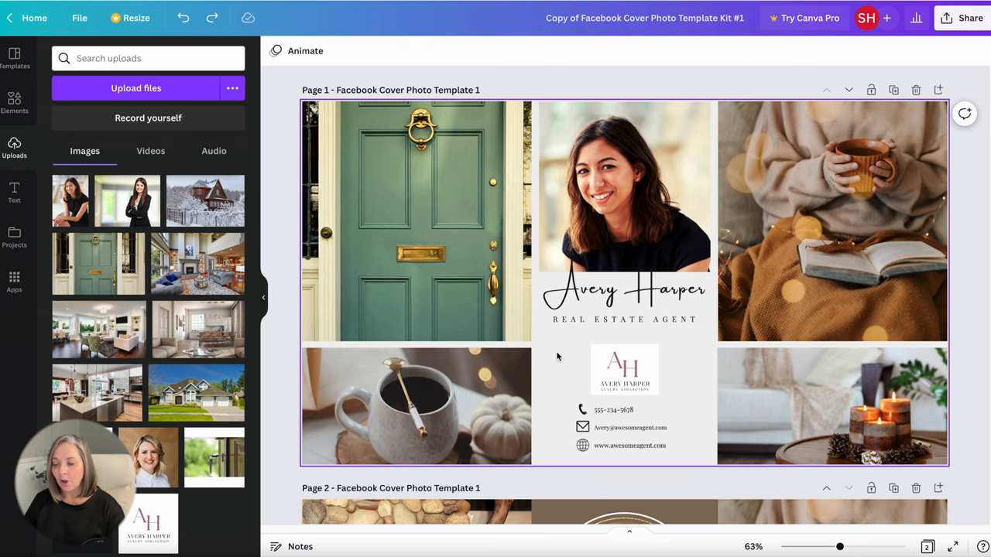
{"action": "mouse_move", "coordinate": [563, 372]}
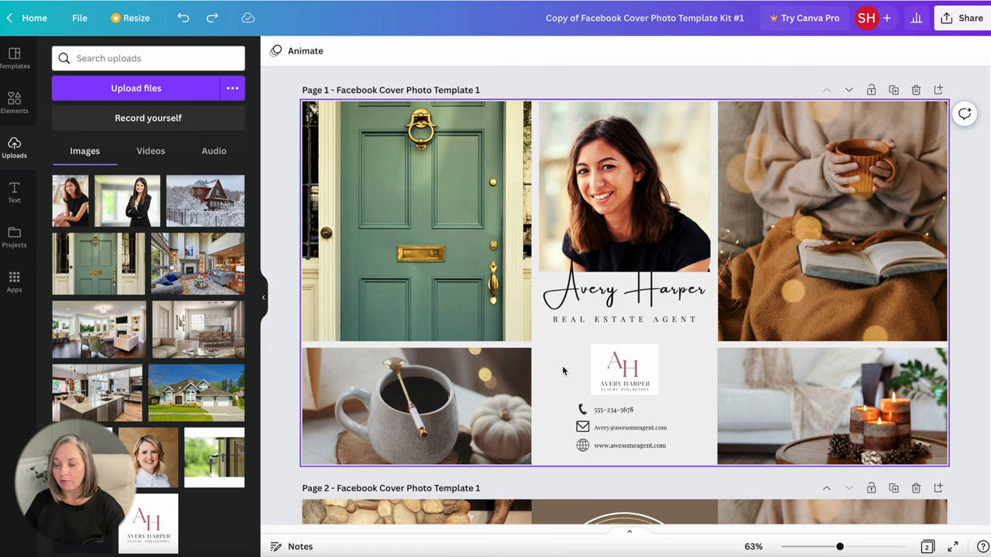
{"action": "left_click", "coordinate": [415, 220]}
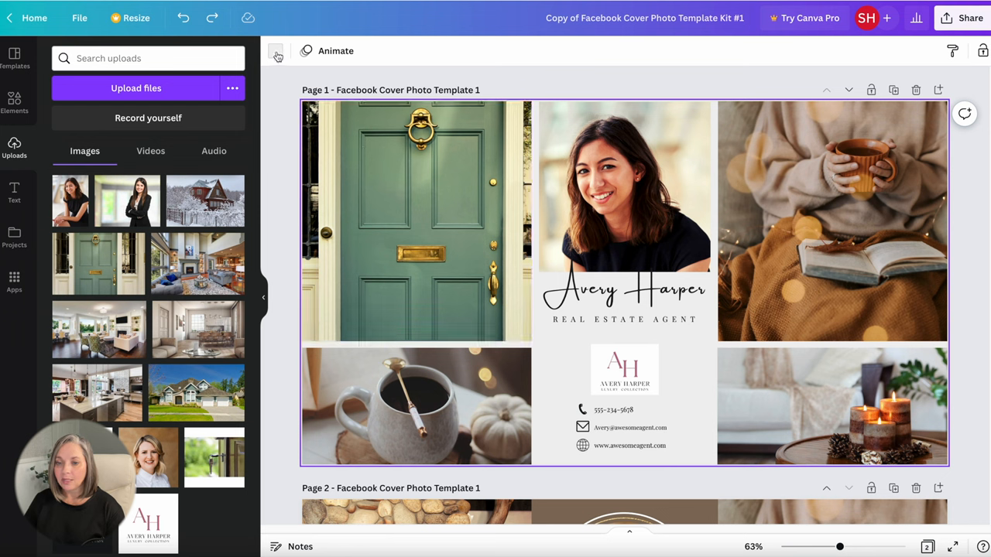
{"action": "mouse_move", "coordinate": [276, 53]}
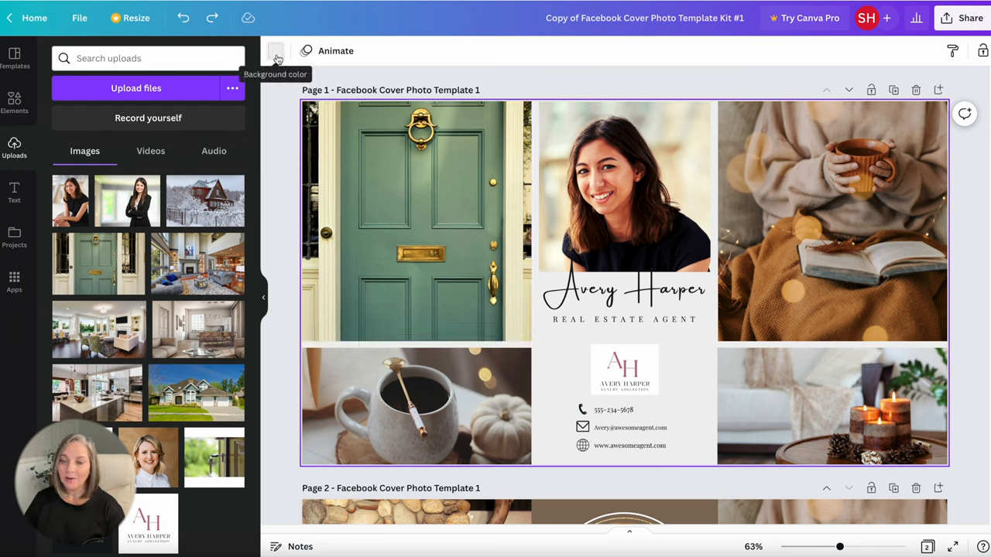
- Try a tan photo colour for the page background, then settle on near-black
{"action": "left_click", "coordinate": [276, 51]}
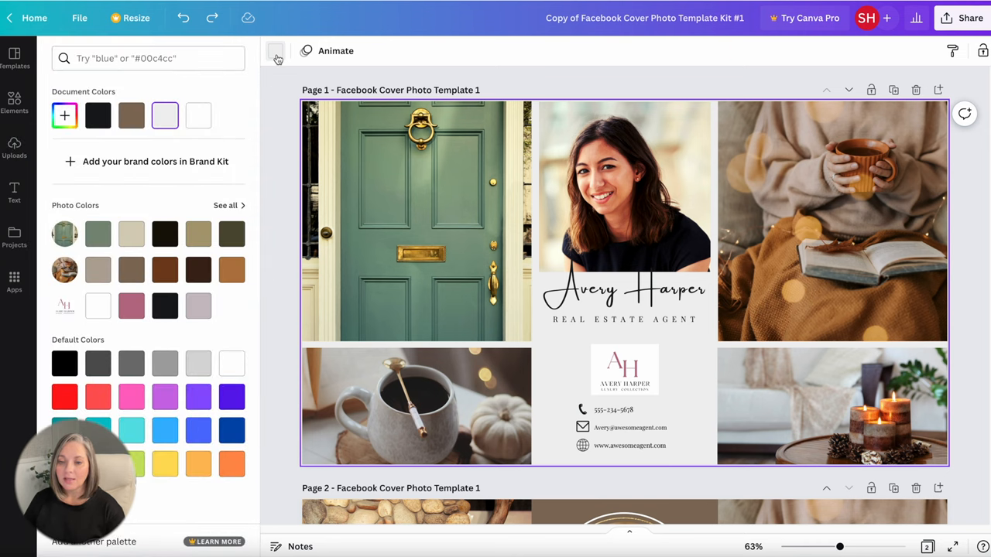
{"action": "mouse_move", "coordinate": [272, 56]}
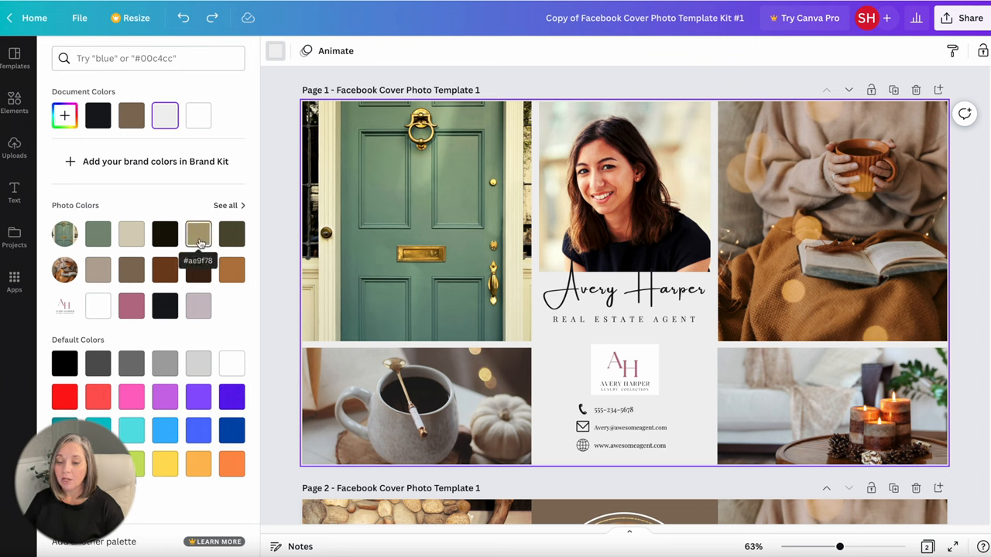
{"action": "left_click", "coordinate": [198, 234]}
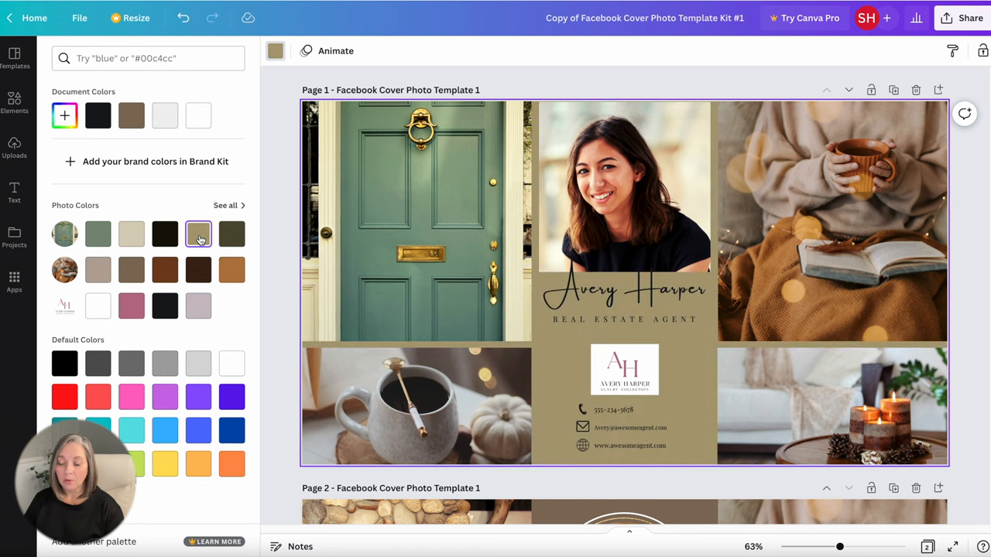
{"action": "mouse_move", "coordinate": [98, 269]}
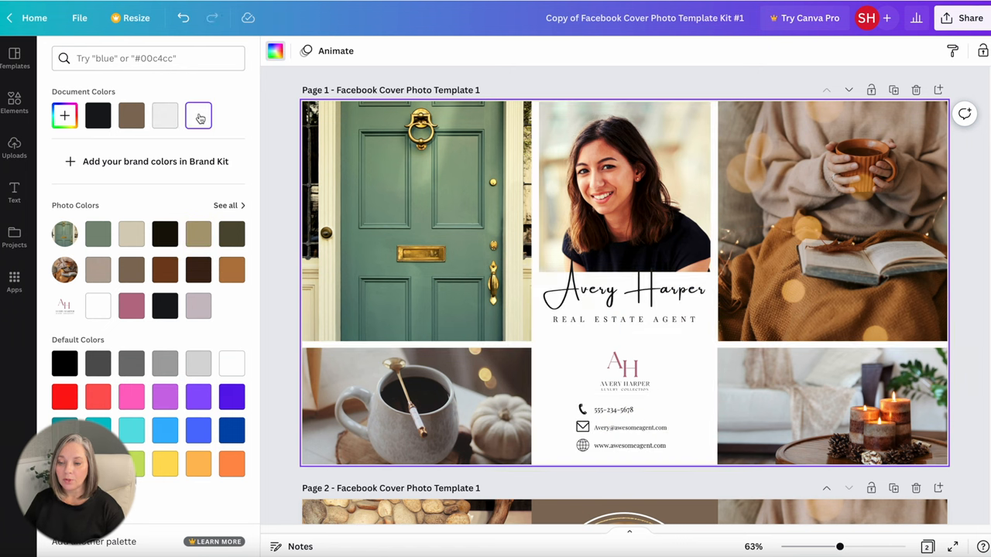
{"action": "left_click", "coordinate": [164, 234]}
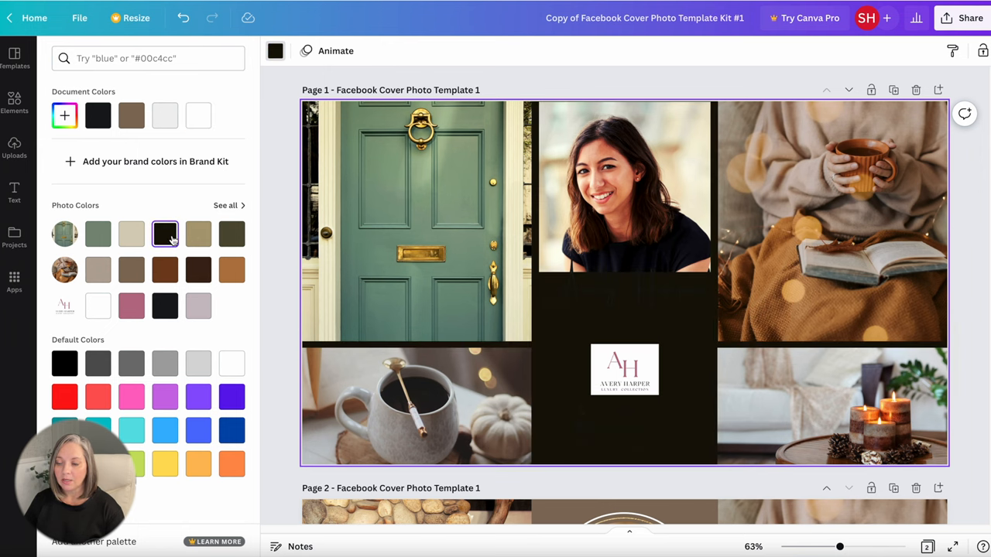
{"action": "left_click", "coordinate": [622, 282]}
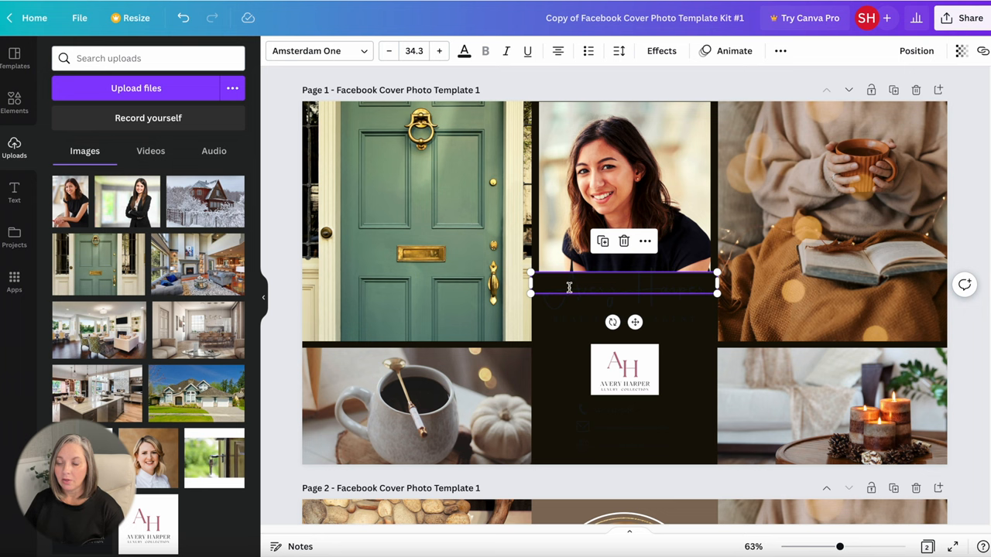
{"action": "mouse_move", "coordinate": [573, 282]}
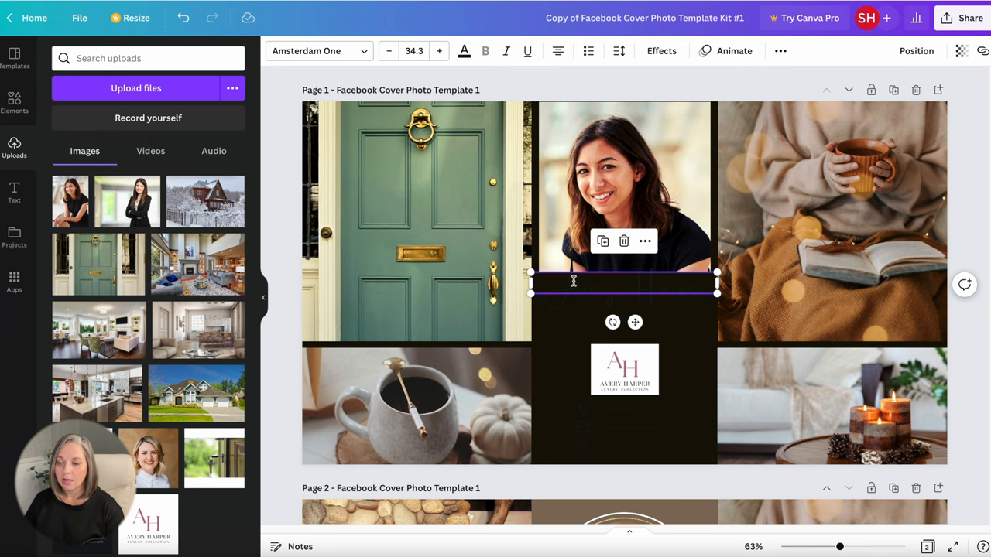
{"action": "mouse_move", "coordinate": [465, 49]}
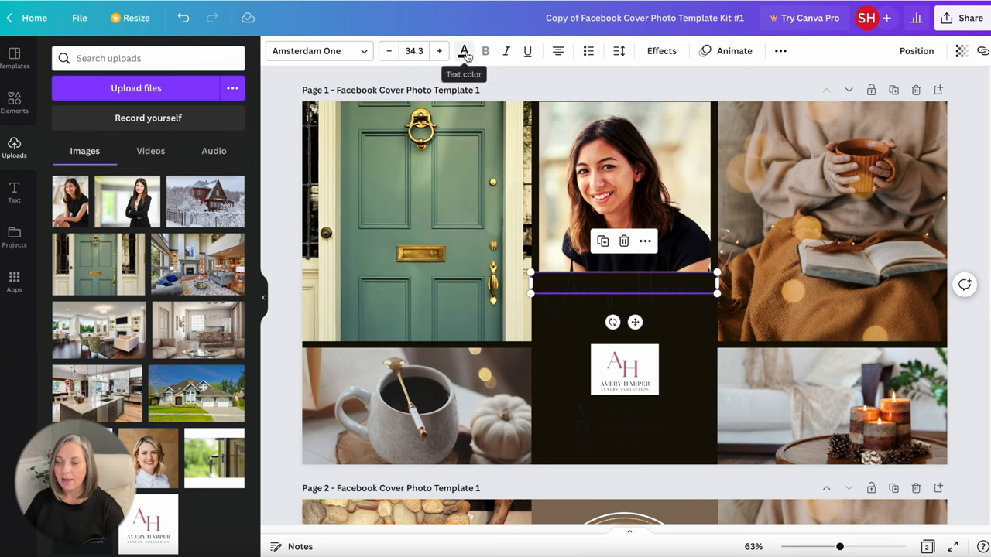
- Restore the white page background with the name in dark lettering, then clear the selection
{"action": "left_click", "coordinate": [463, 49]}
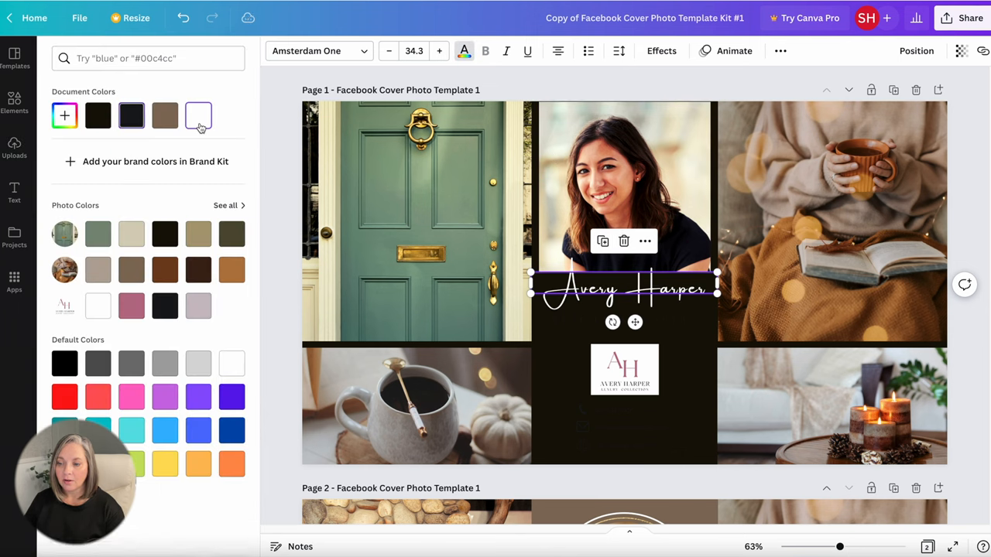
{"action": "left_click", "coordinate": [199, 116]}
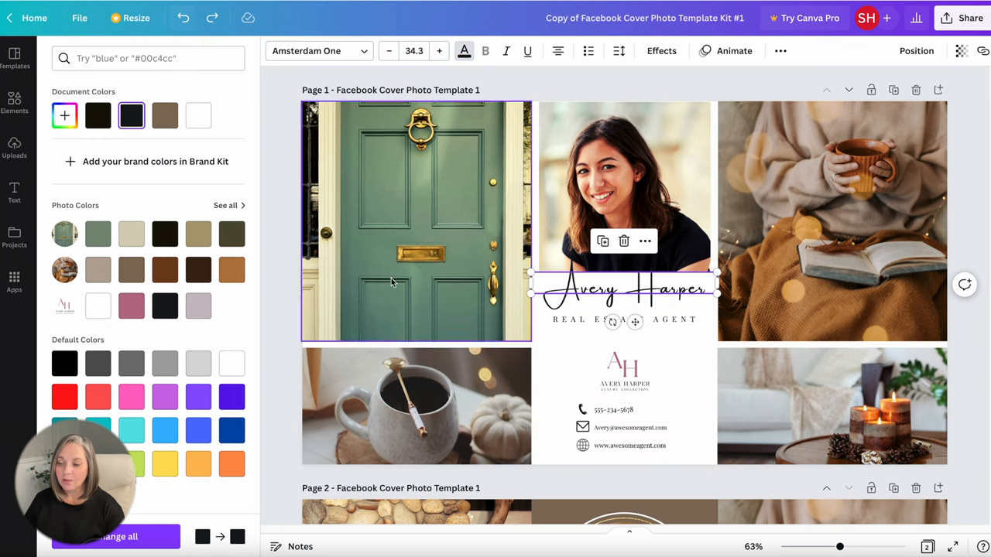
{"action": "left_click", "coordinate": [14, 147]}
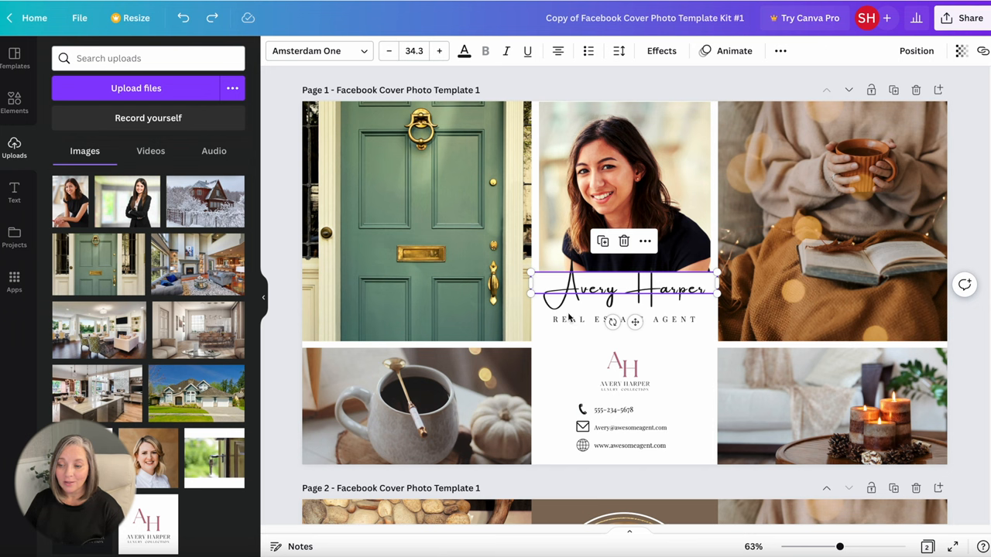
{"action": "left_click", "coordinate": [626, 372]}
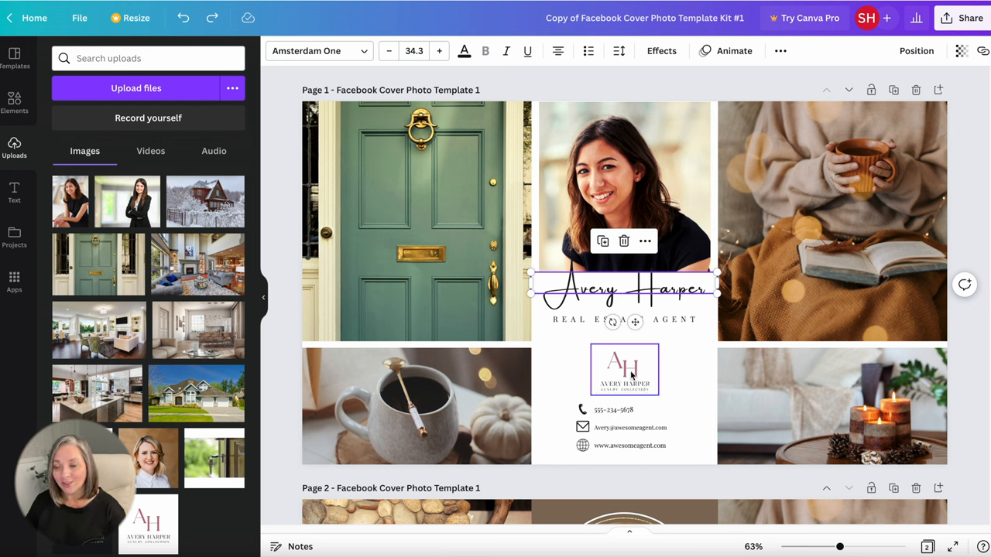
{"action": "left_click", "coordinate": [960, 350]}
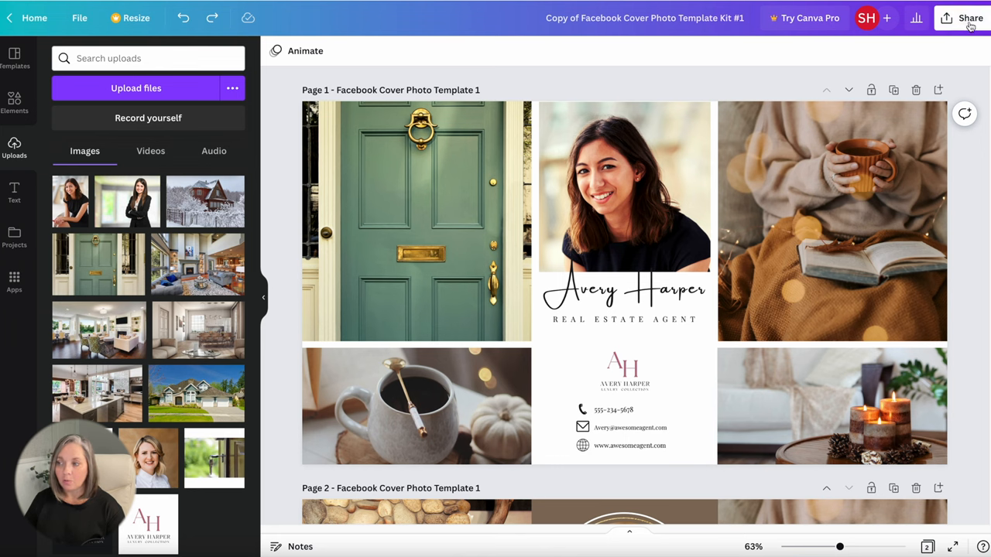
- Reach the Download settings from the Share menu
{"action": "left_click", "coordinate": [973, 18]}
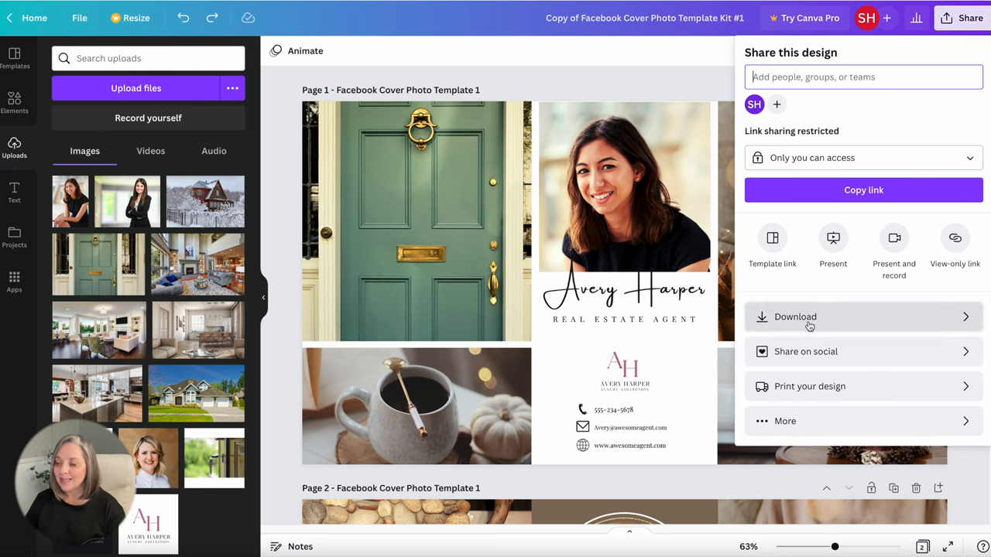
{"action": "left_click", "coordinate": [808, 316]}
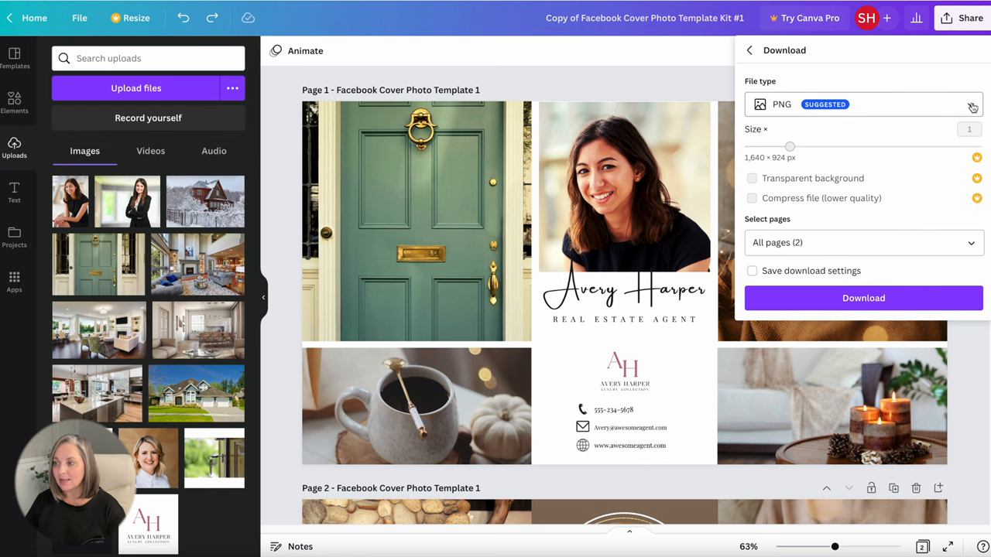
- Download page one only as a PNG, unchecking All pages
{"action": "left_click", "coordinate": [864, 104]}
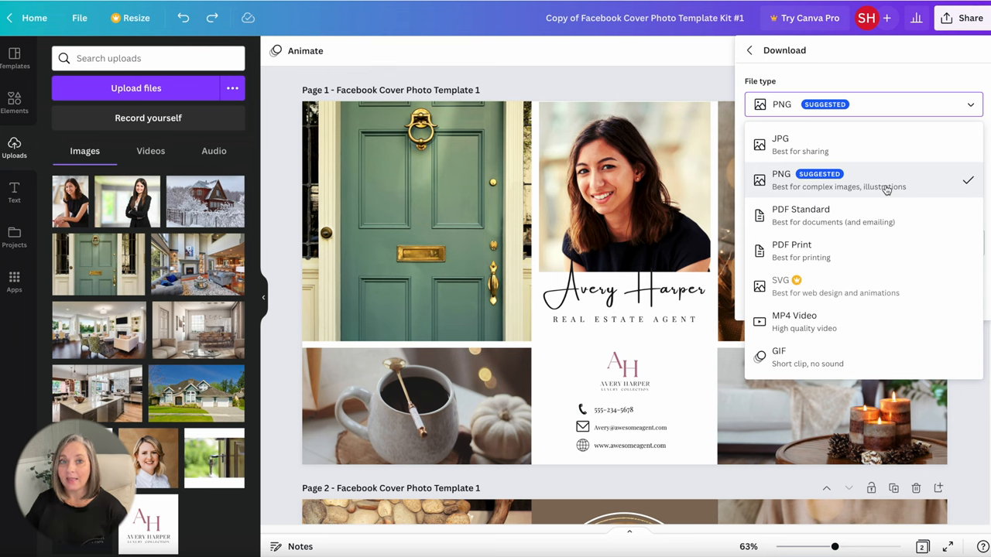
{"action": "mouse_move", "coordinate": [823, 192]}
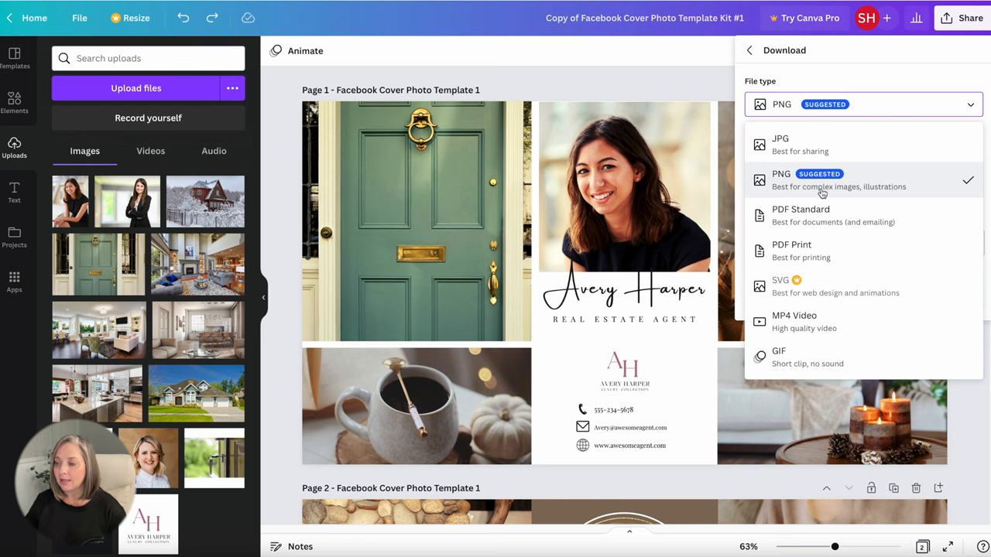
{"action": "left_click", "coordinate": [780, 173]}
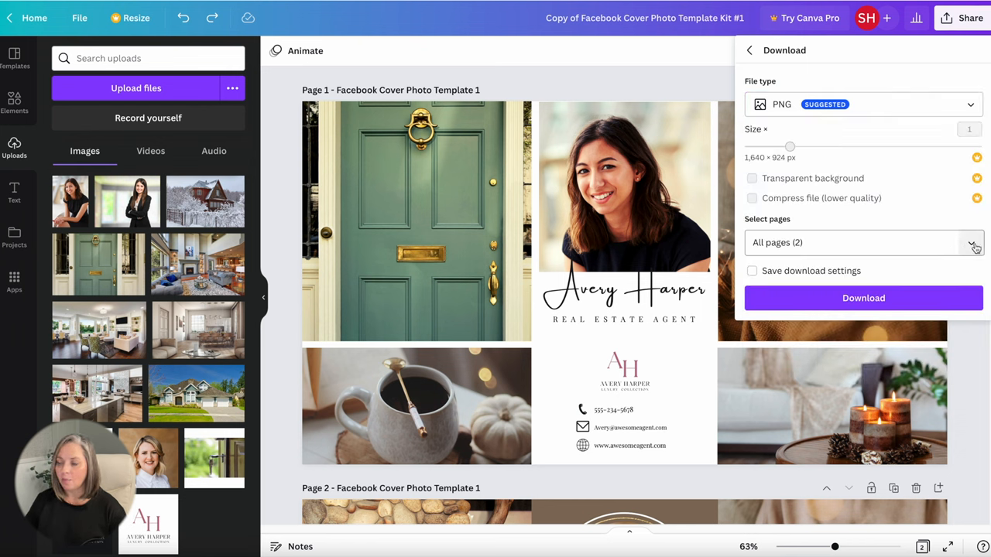
{"action": "left_click", "coordinate": [975, 241]}
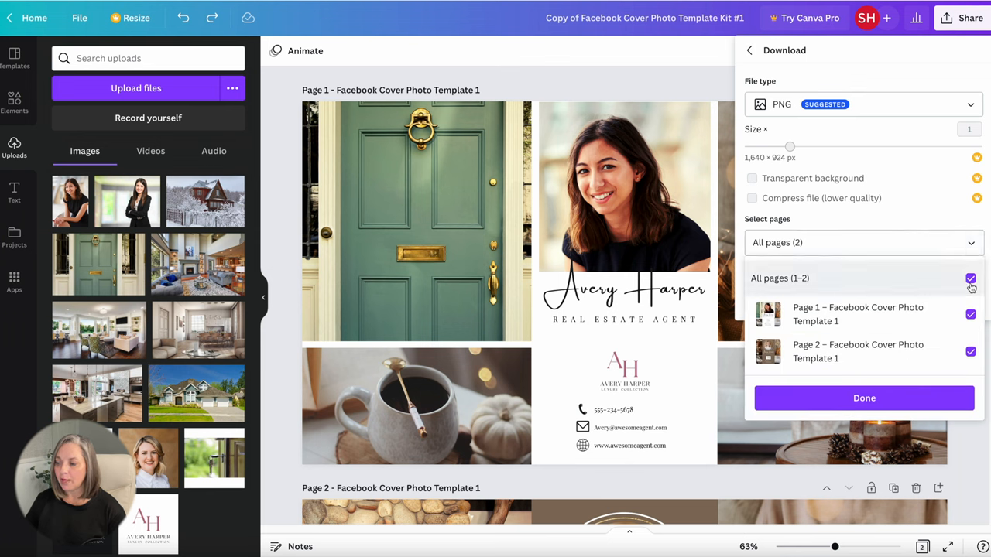
{"action": "left_click", "coordinate": [971, 279]}
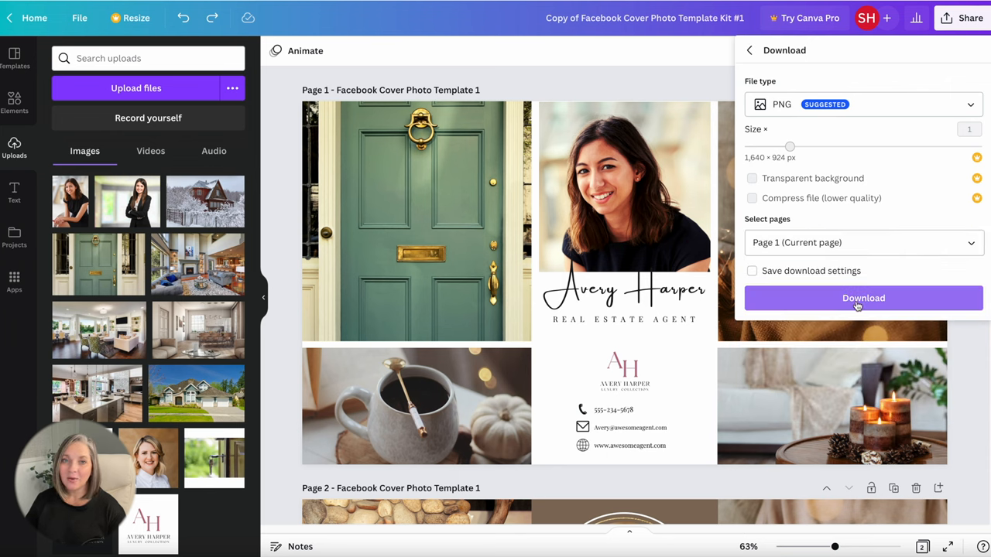
{"action": "left_click", "coordinate": [864, 298]}
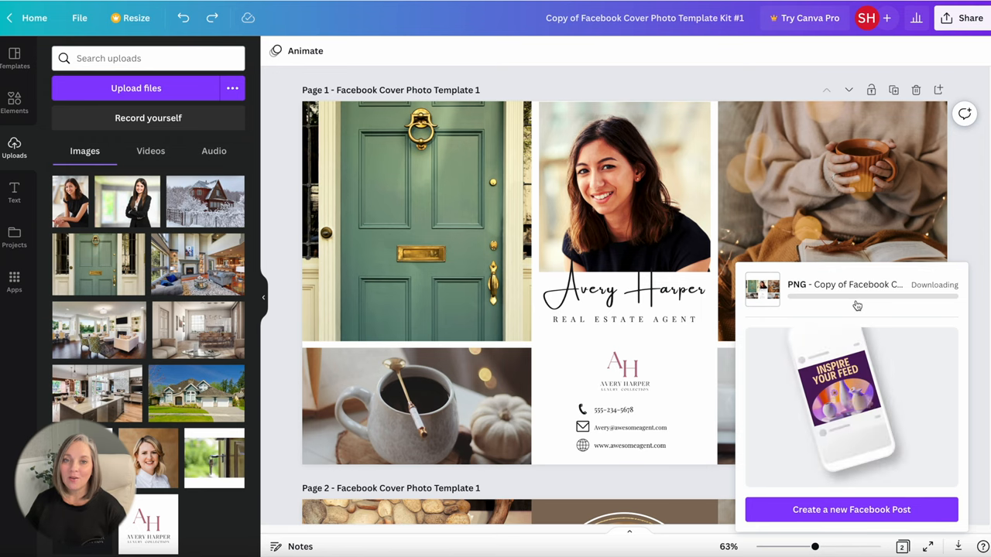